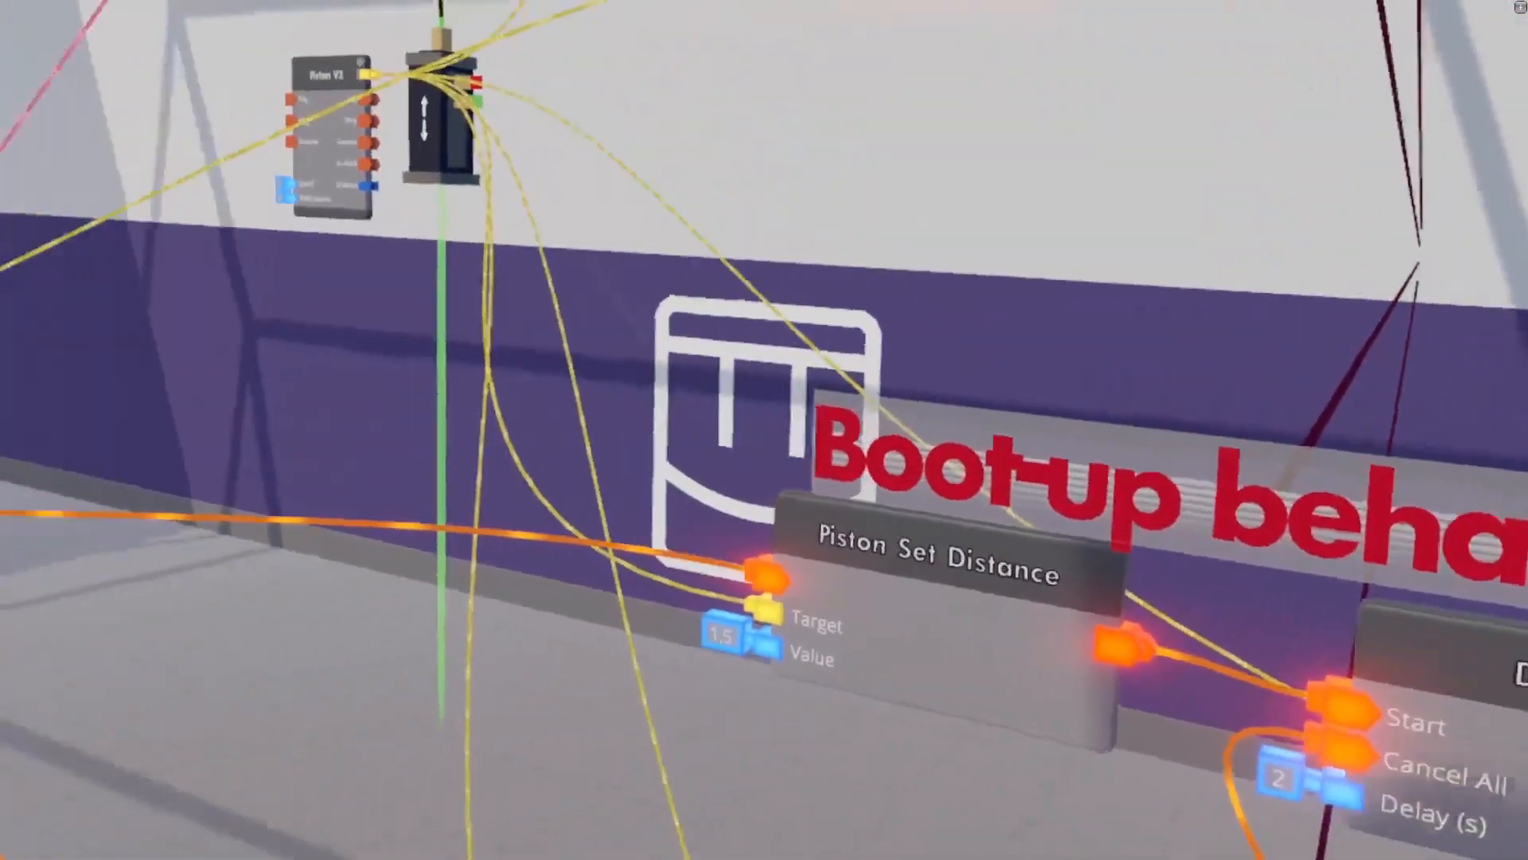
mouse_move(764, 430)
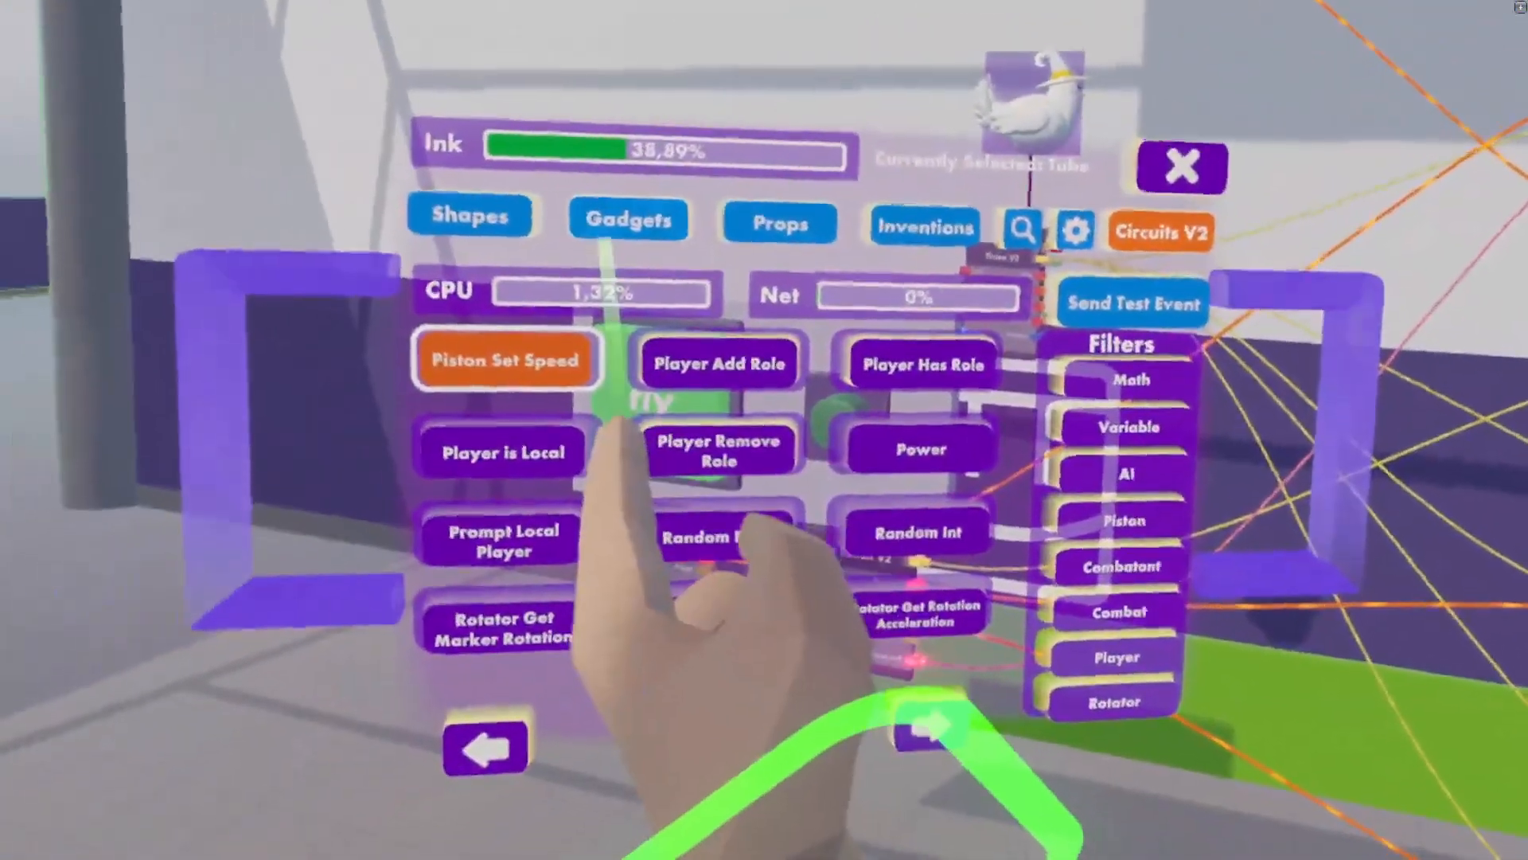
Bring up the Circuits V2 chip list and page back through the chips.
click(629, 218)
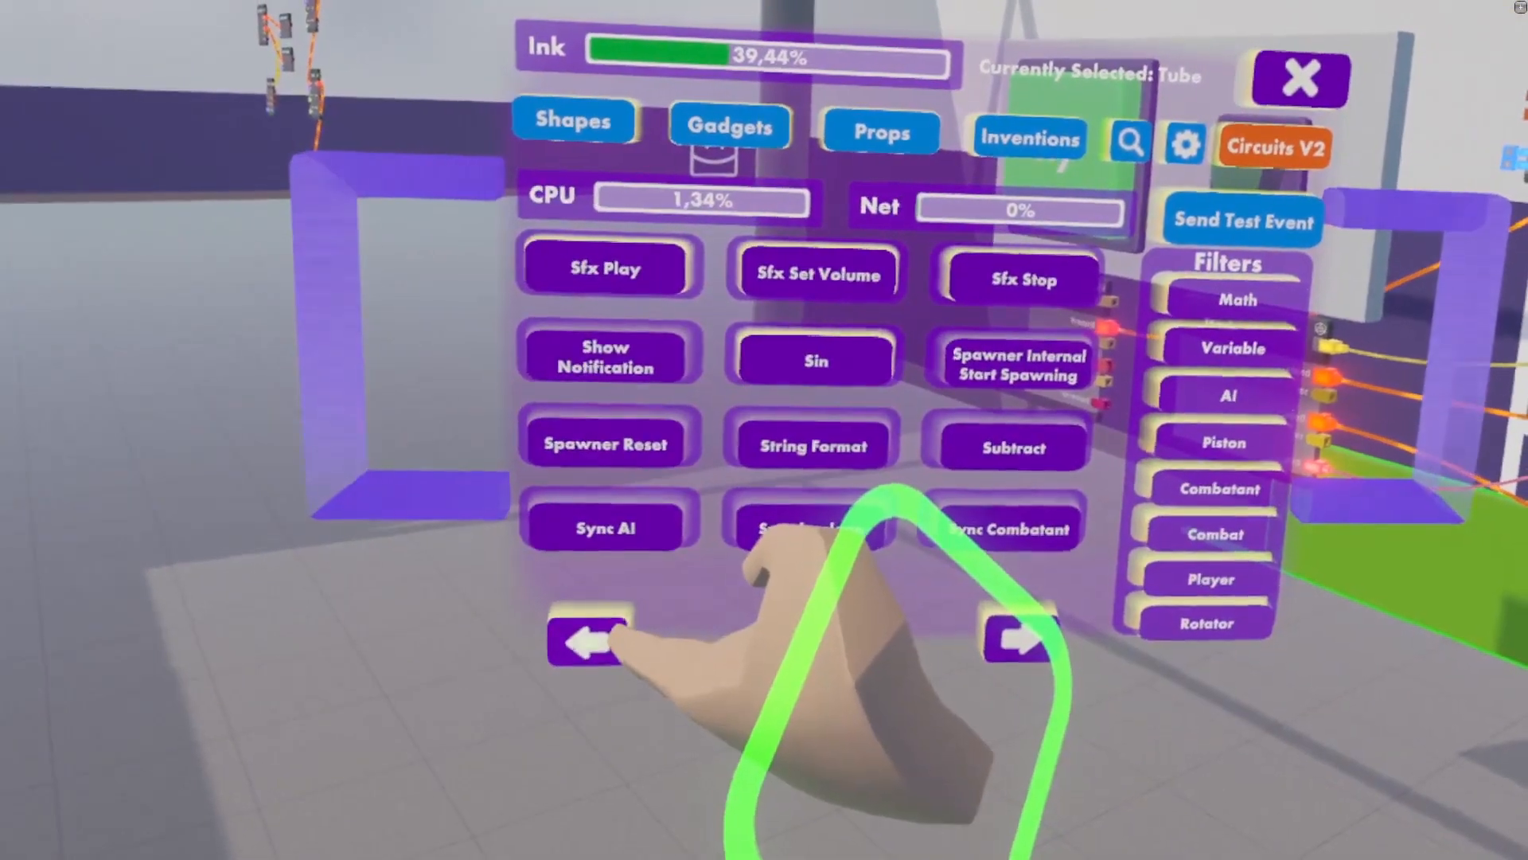
click(1017, 639)
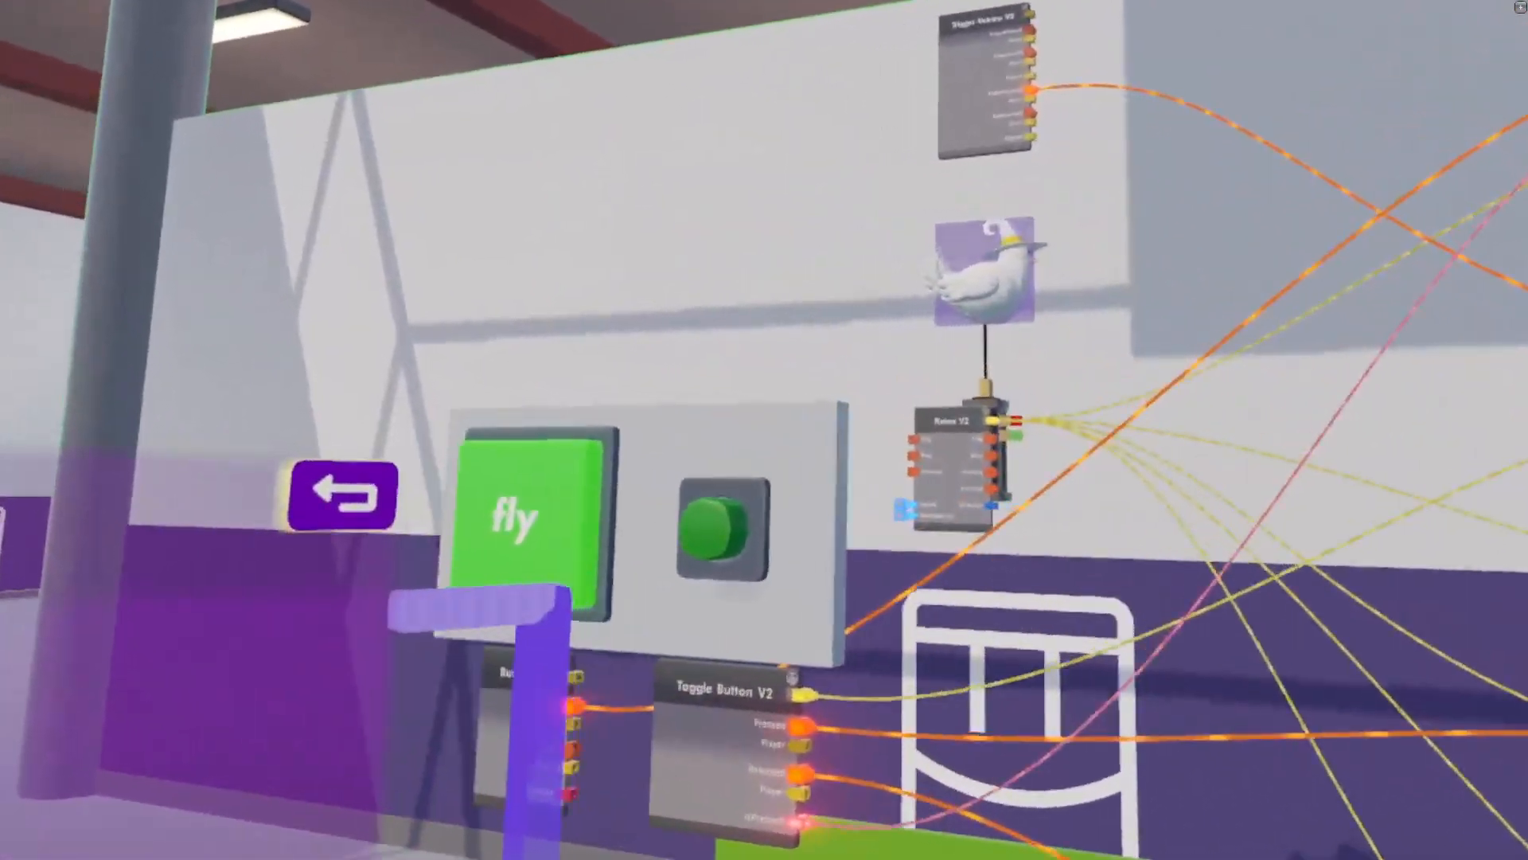
mouse_move(764, 430)
text(200)
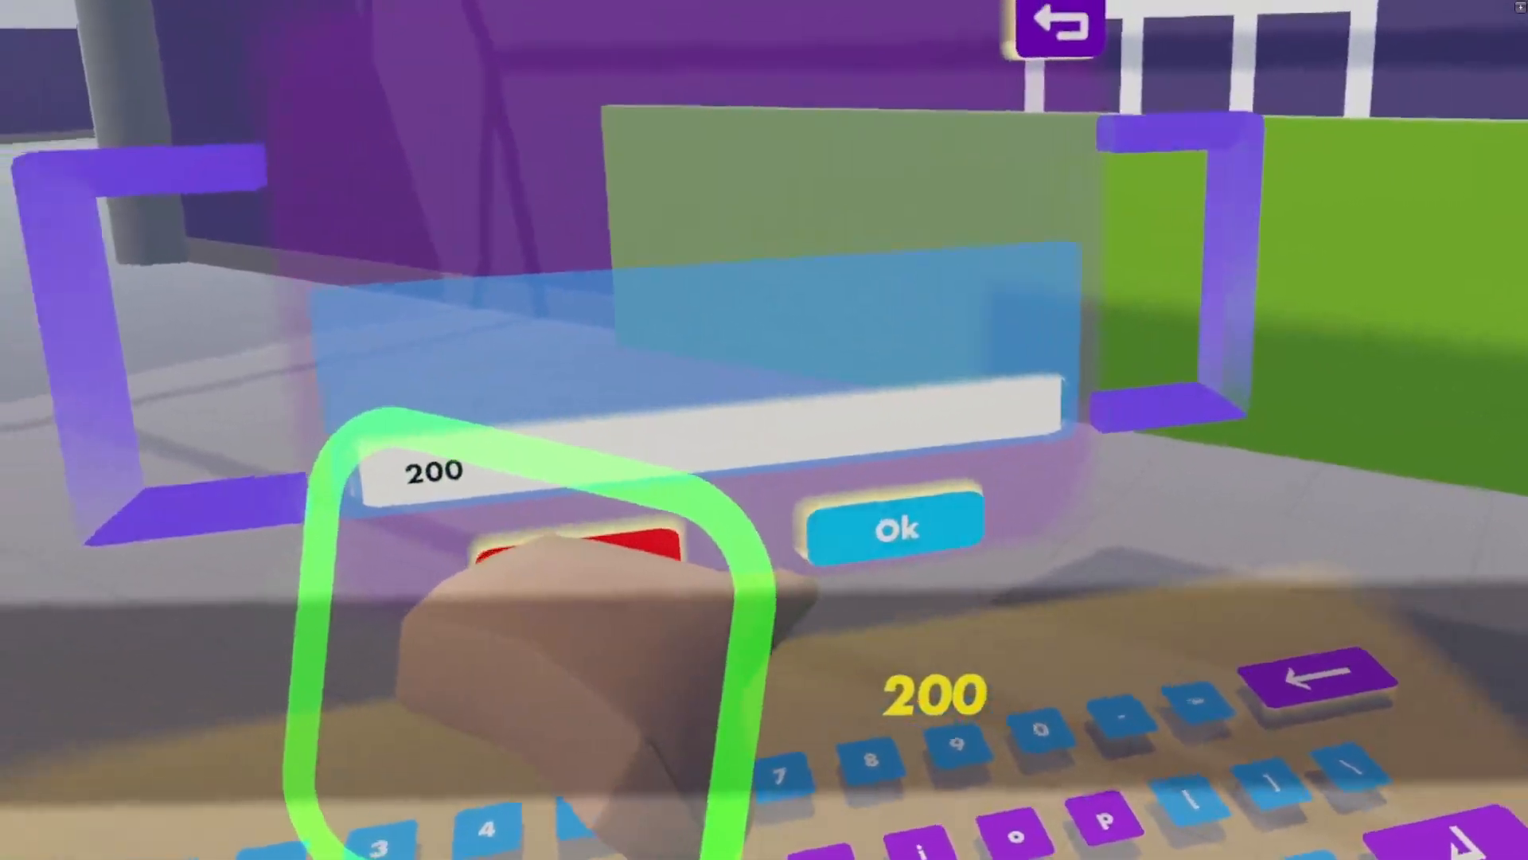
Confirm MaxDistance 200 on the Piston V2 chip's keypad.
click(892, 527)
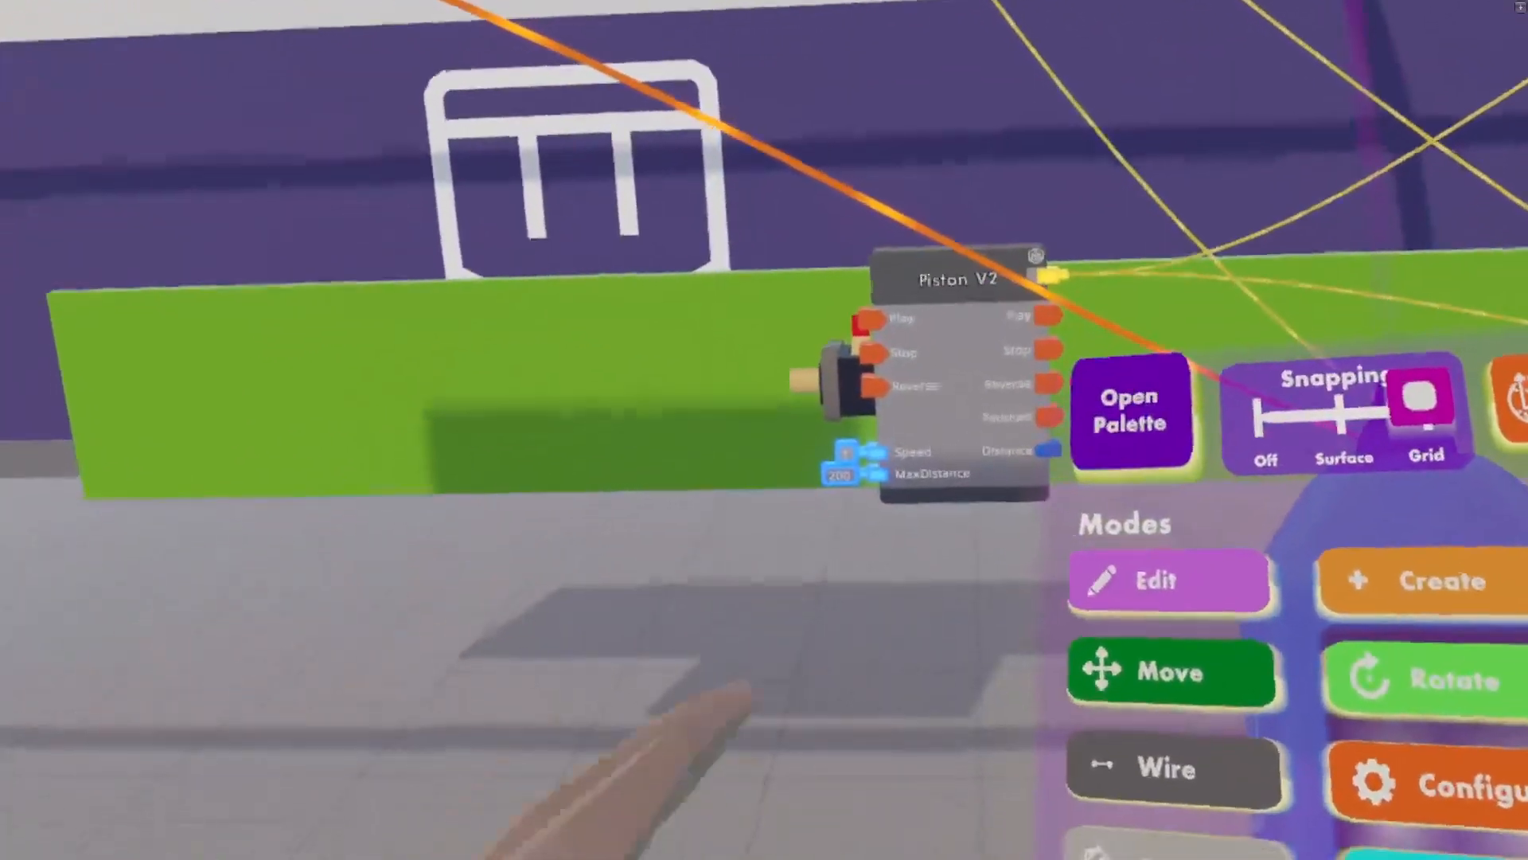
click(1130, 409)
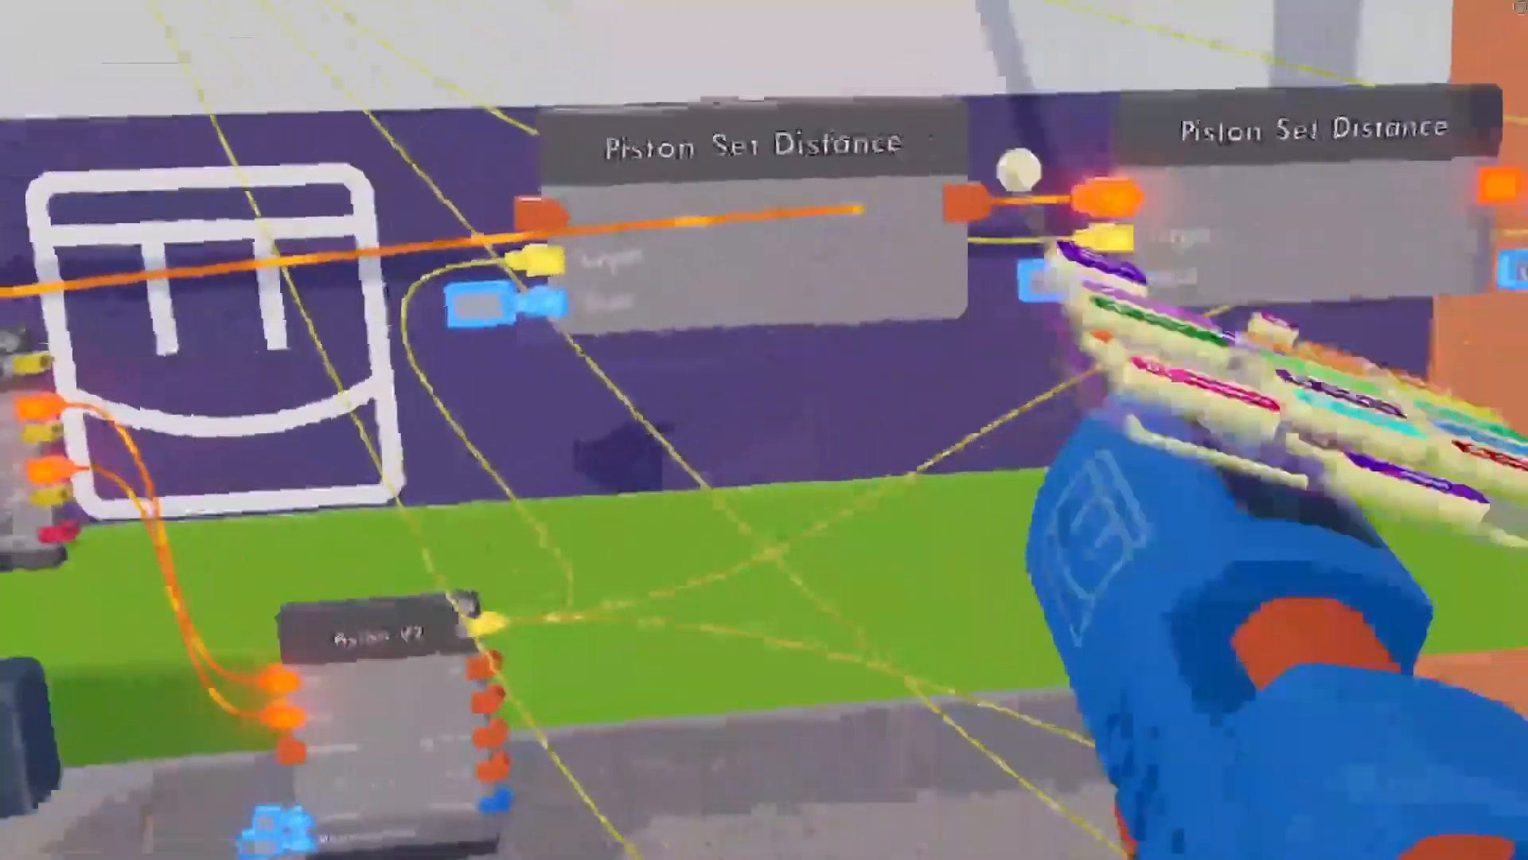
mouse_move(764, 430)
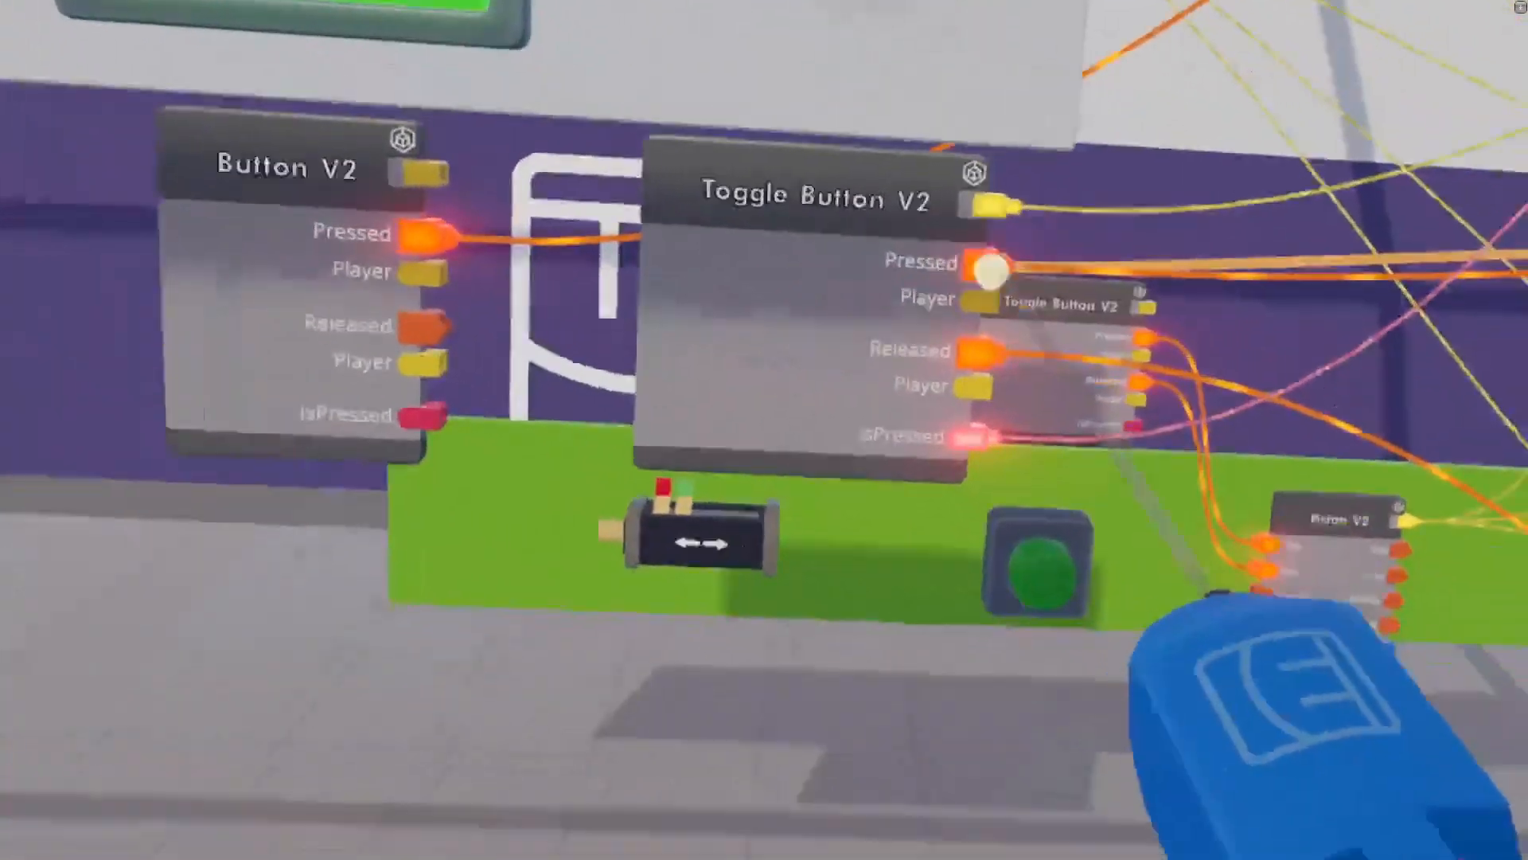
mouse_move(764, 430)
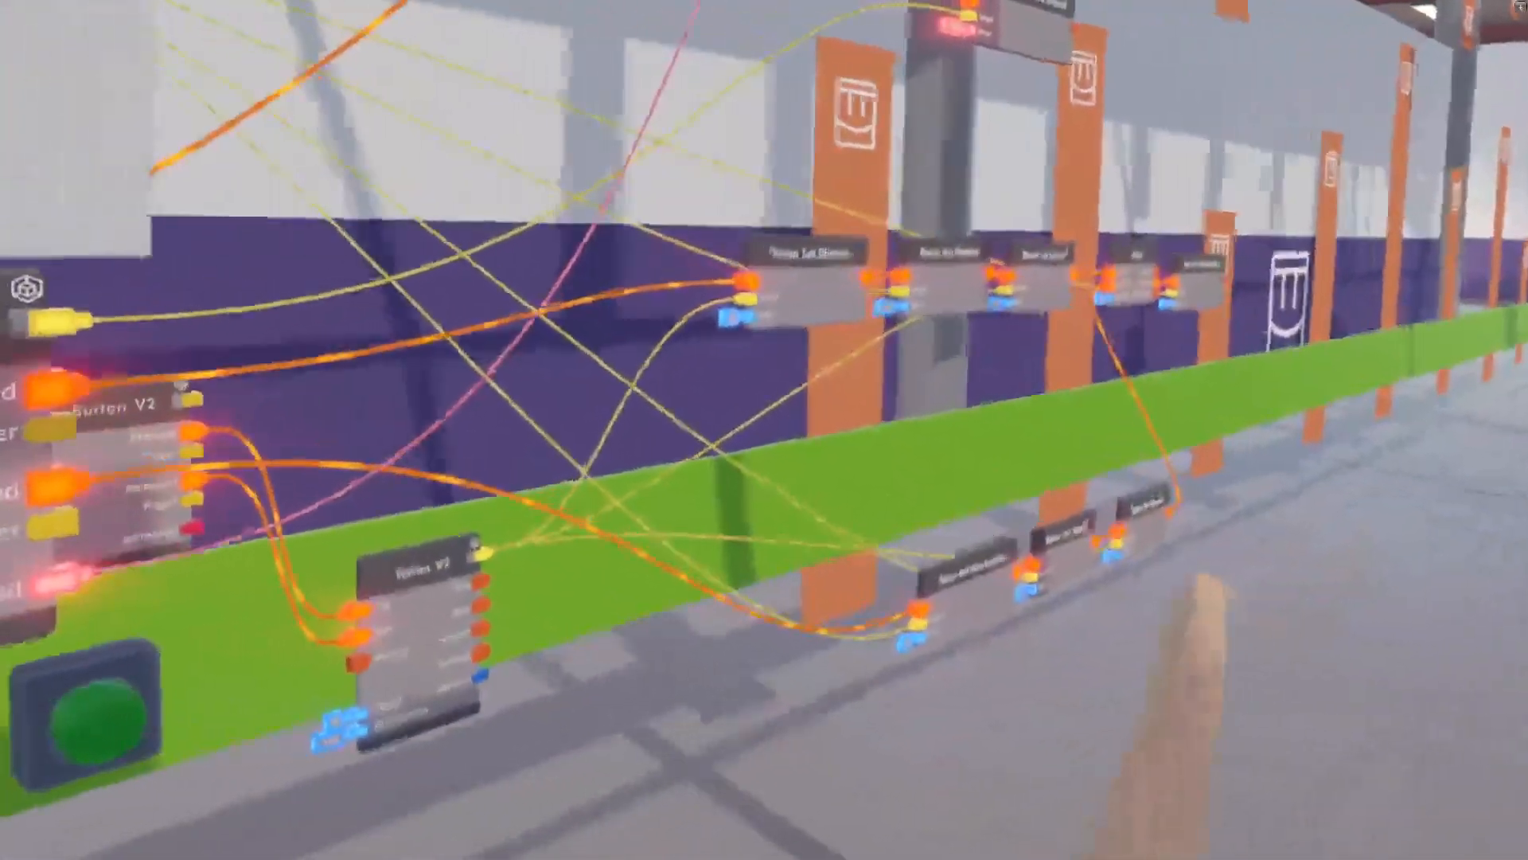
mouse_move(765, 430)
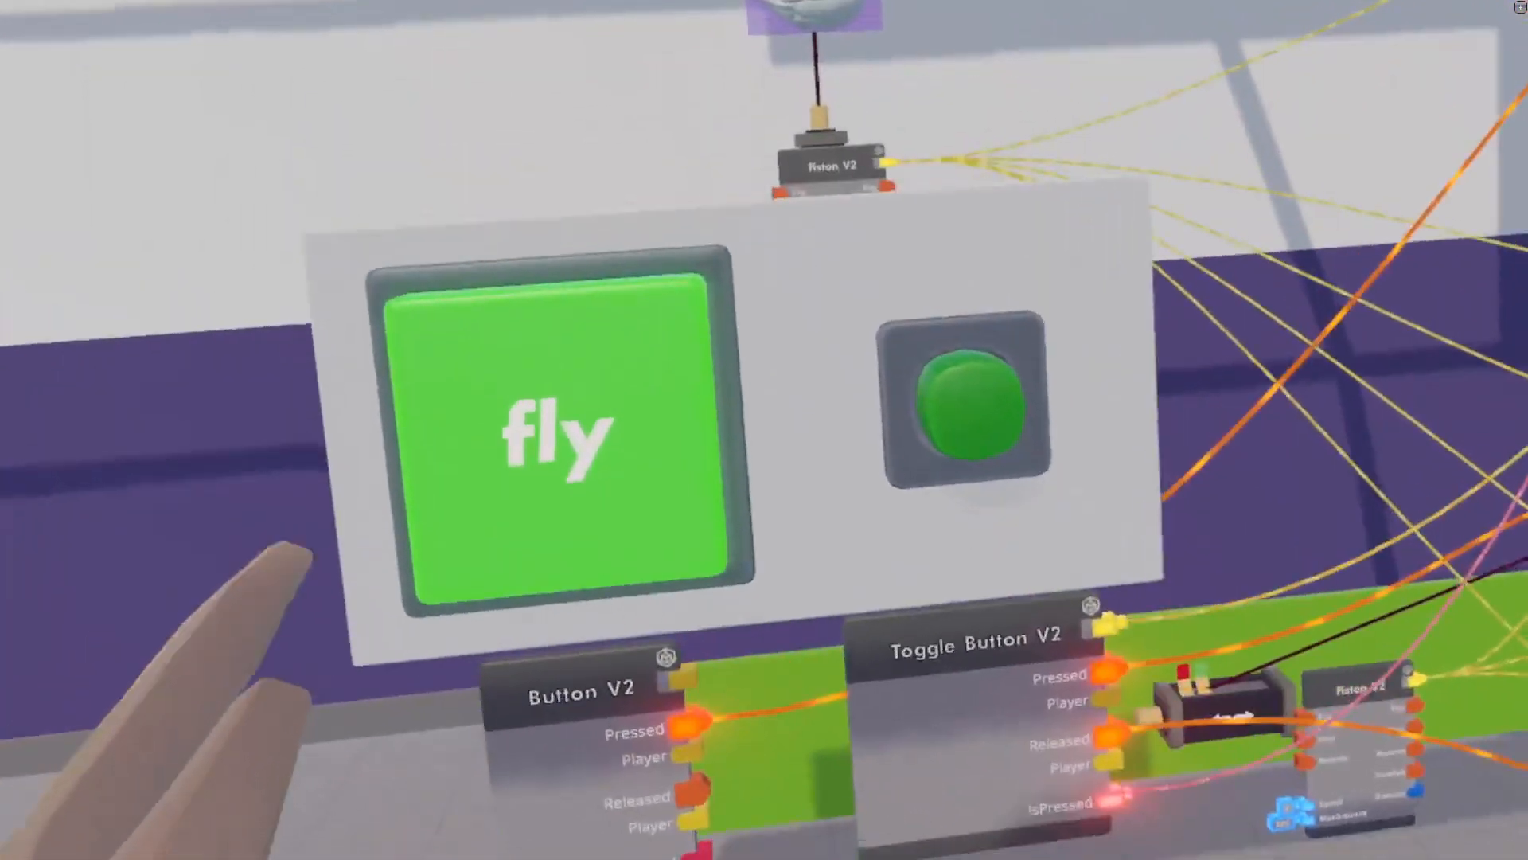
mouse_move(764, 430)
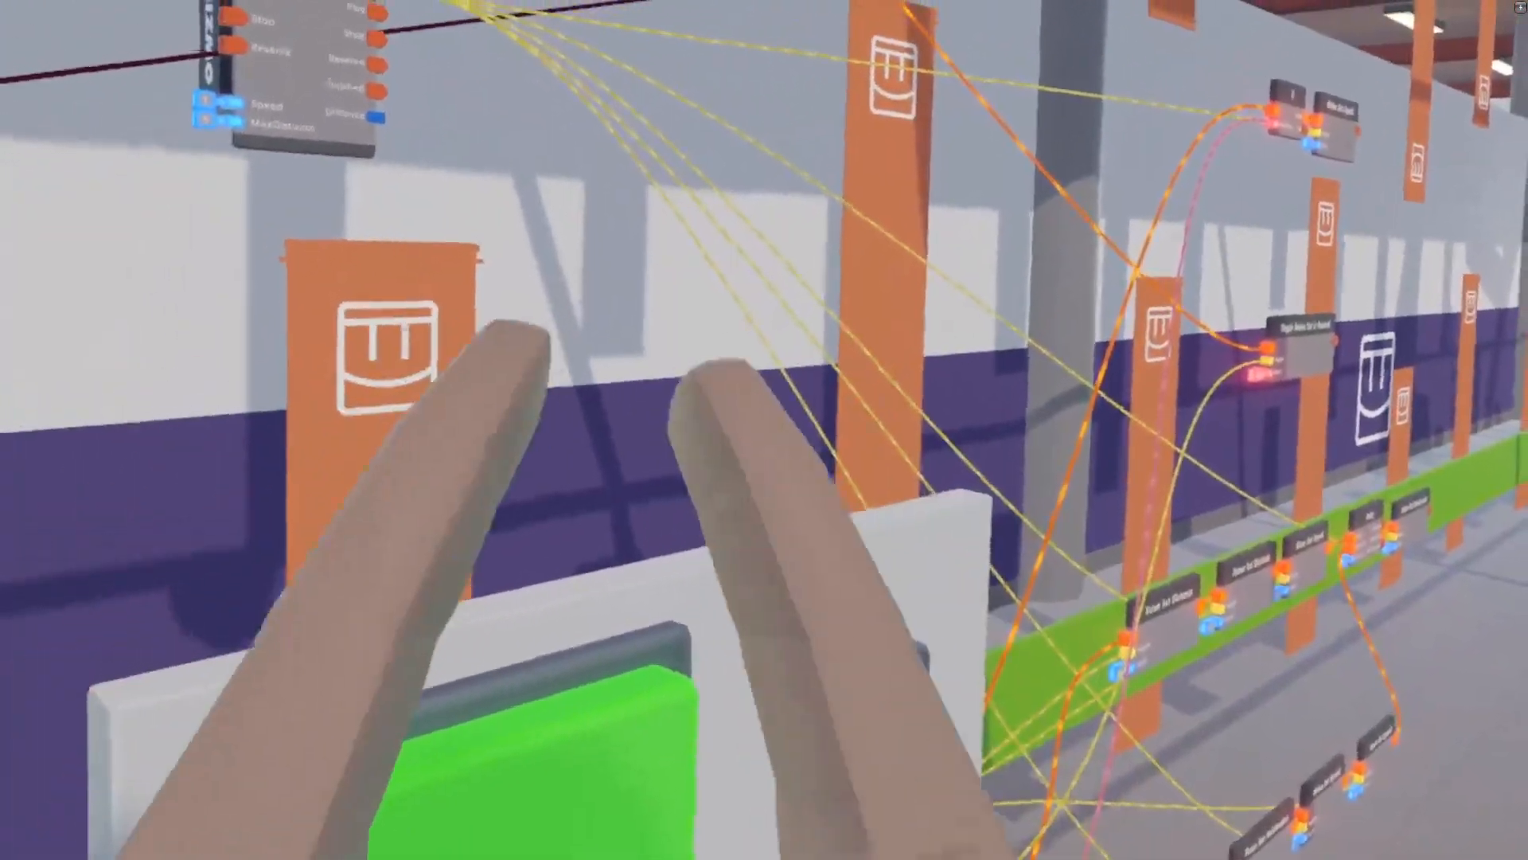
mouse_move(764, 429)
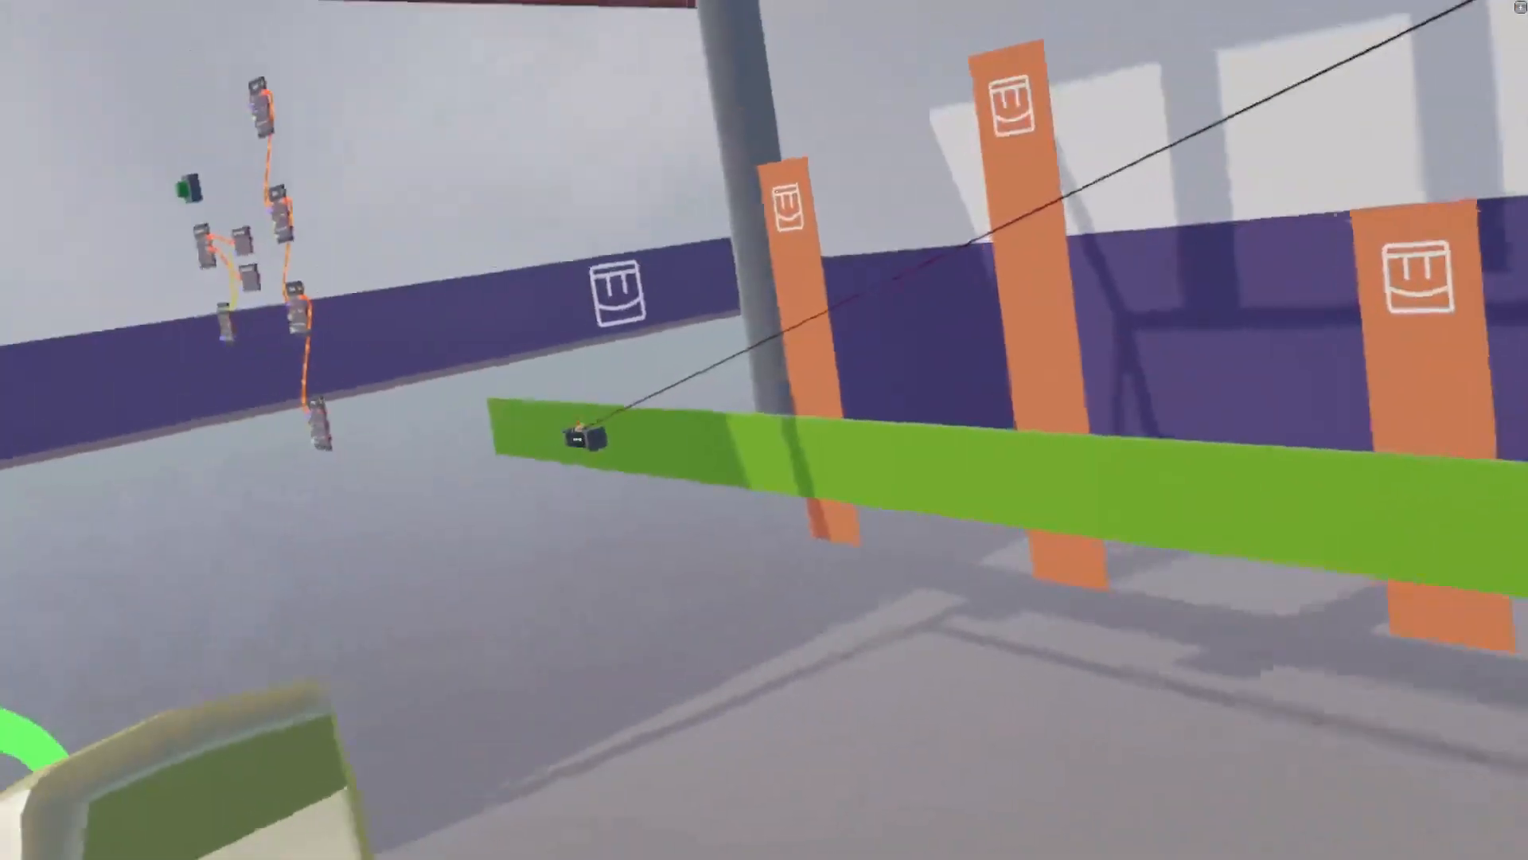
mouse_move(764, 430)
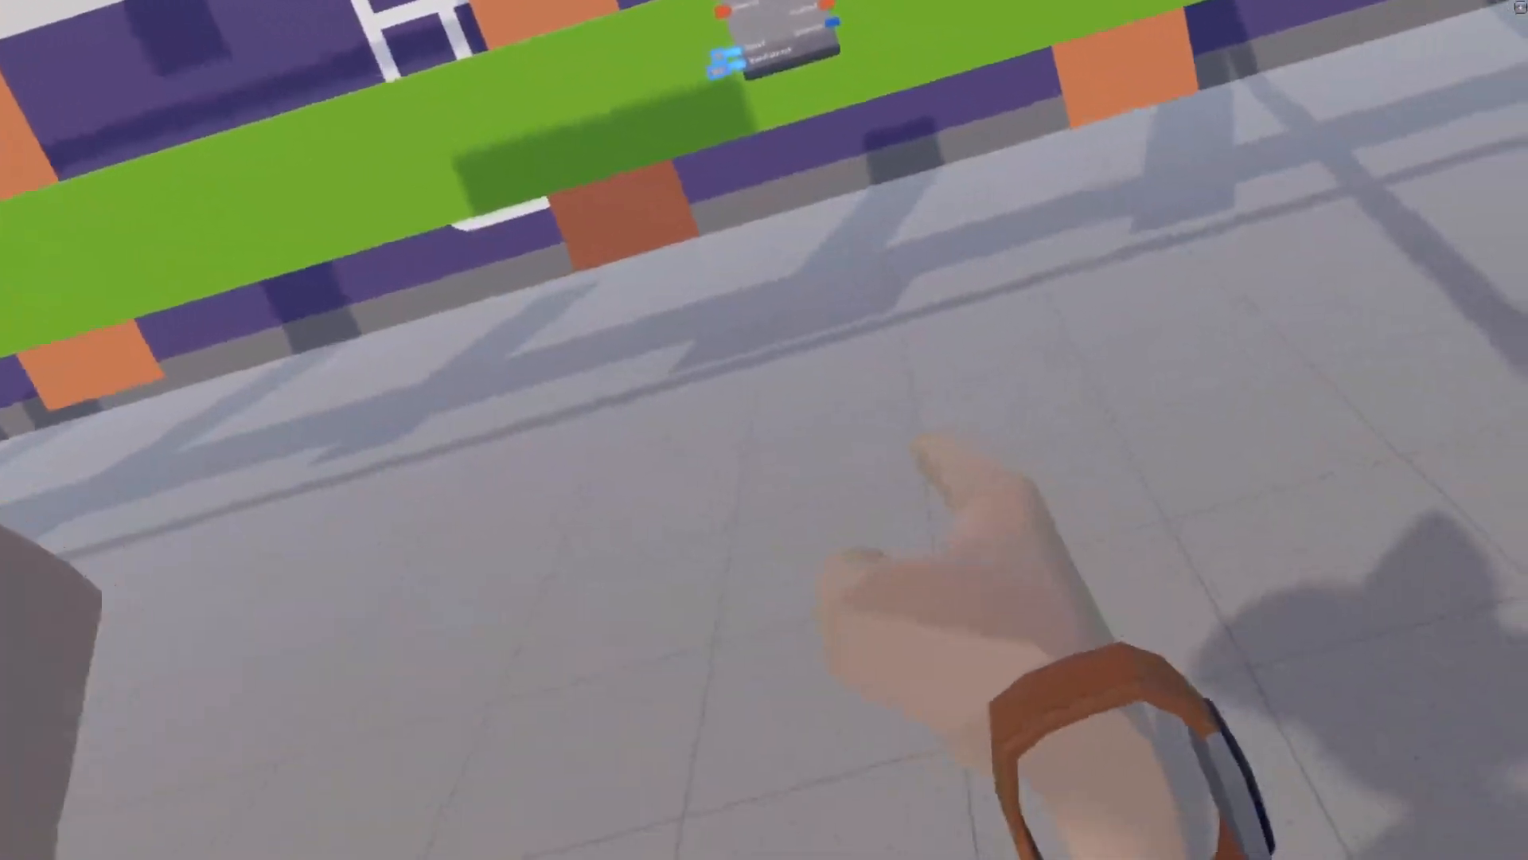
mouse_move(764, 430)
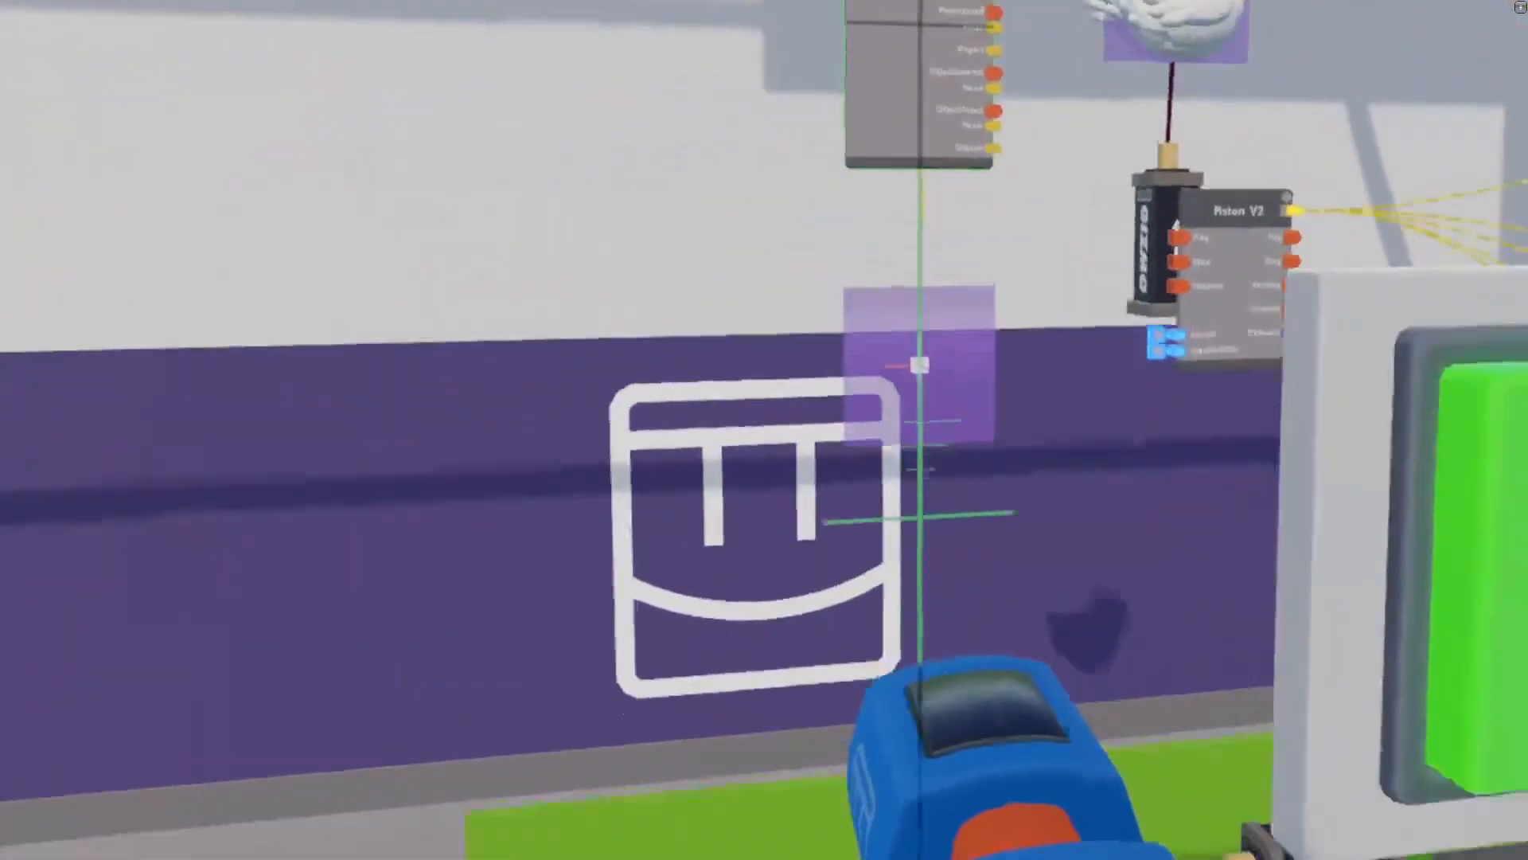
mouse_move(764, 430)
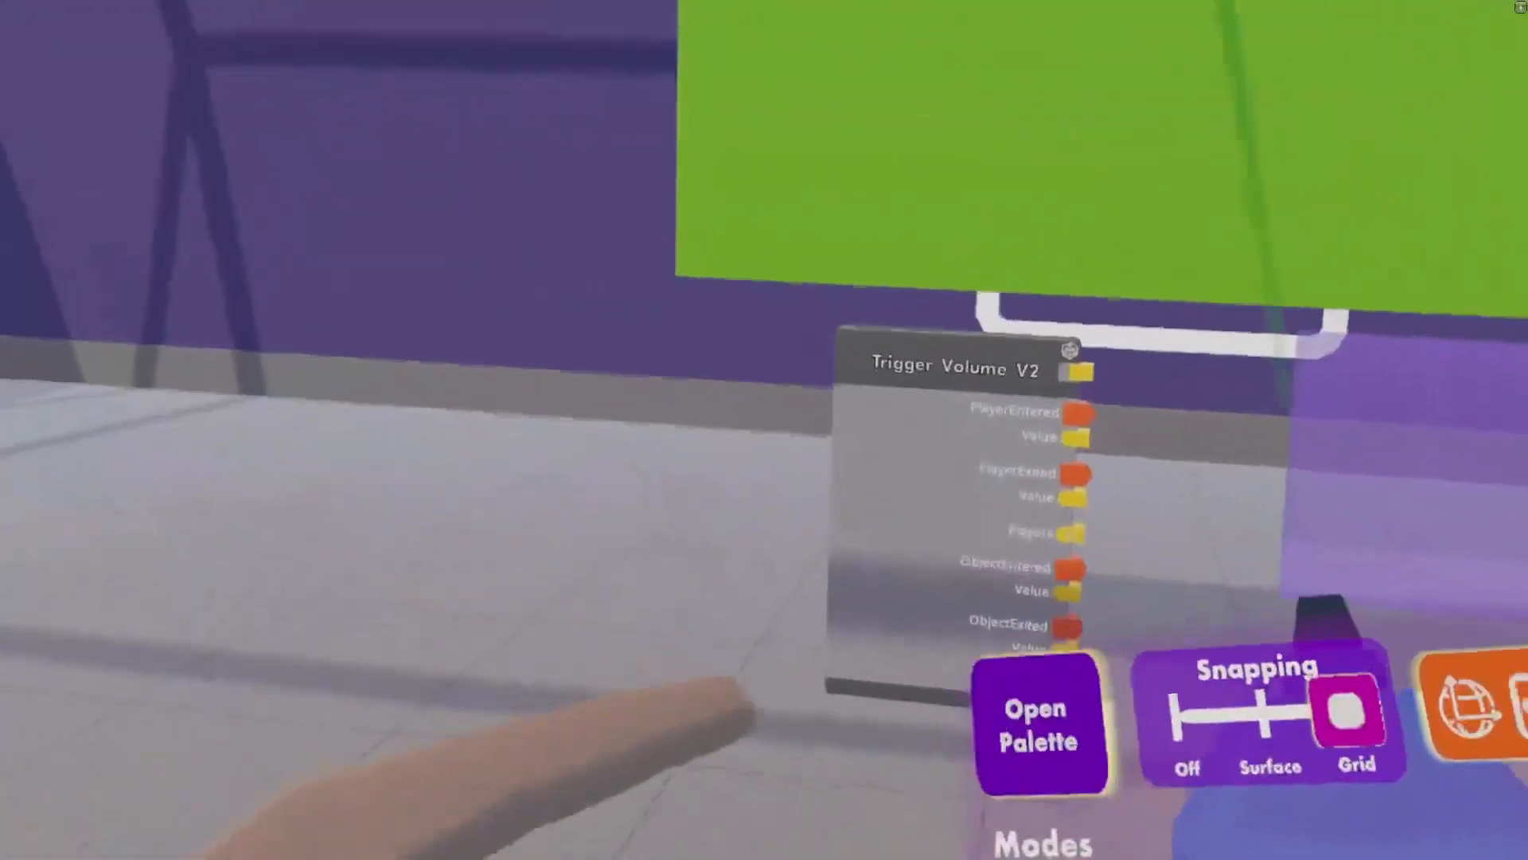
Spawn an Add chip beside the Trigger Volume V2 and integer variable chips.
click(1036, 723)
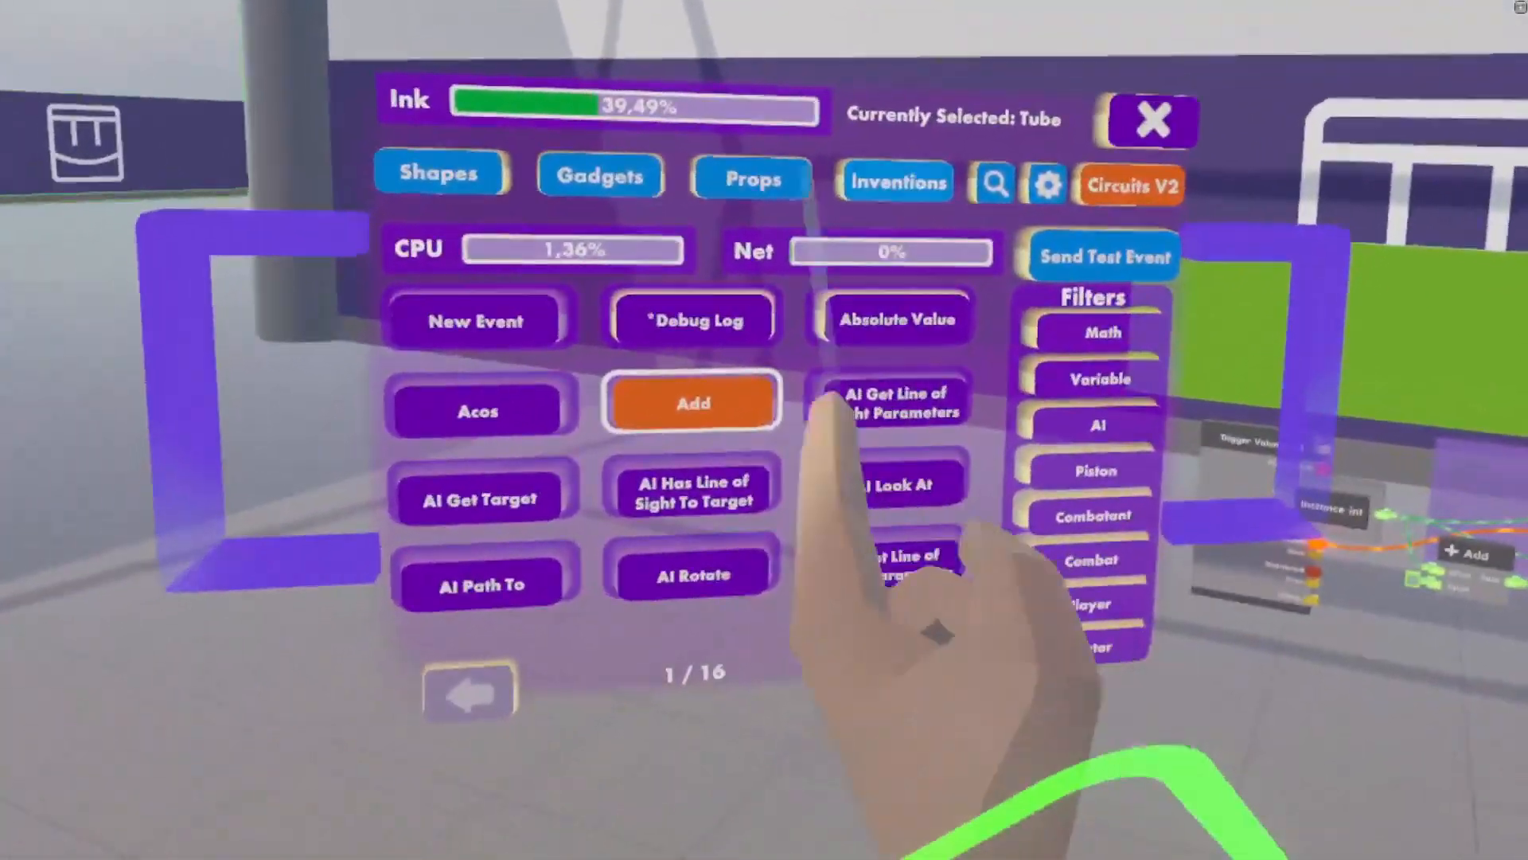
Browse the gadget list to page 15 and spawn the To String chip.
click(600, 175)
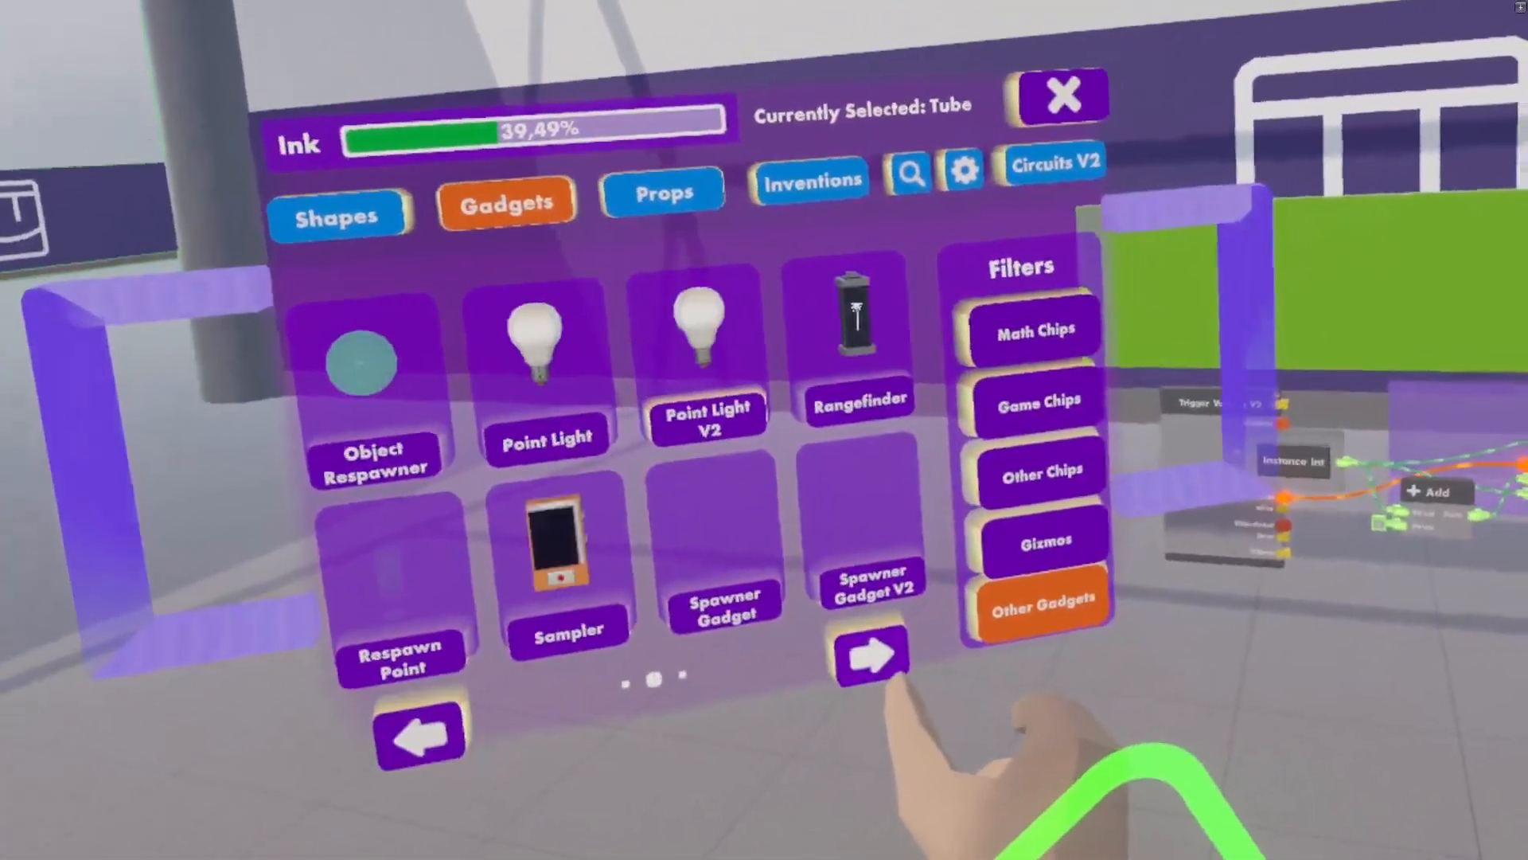
click(871, 654)
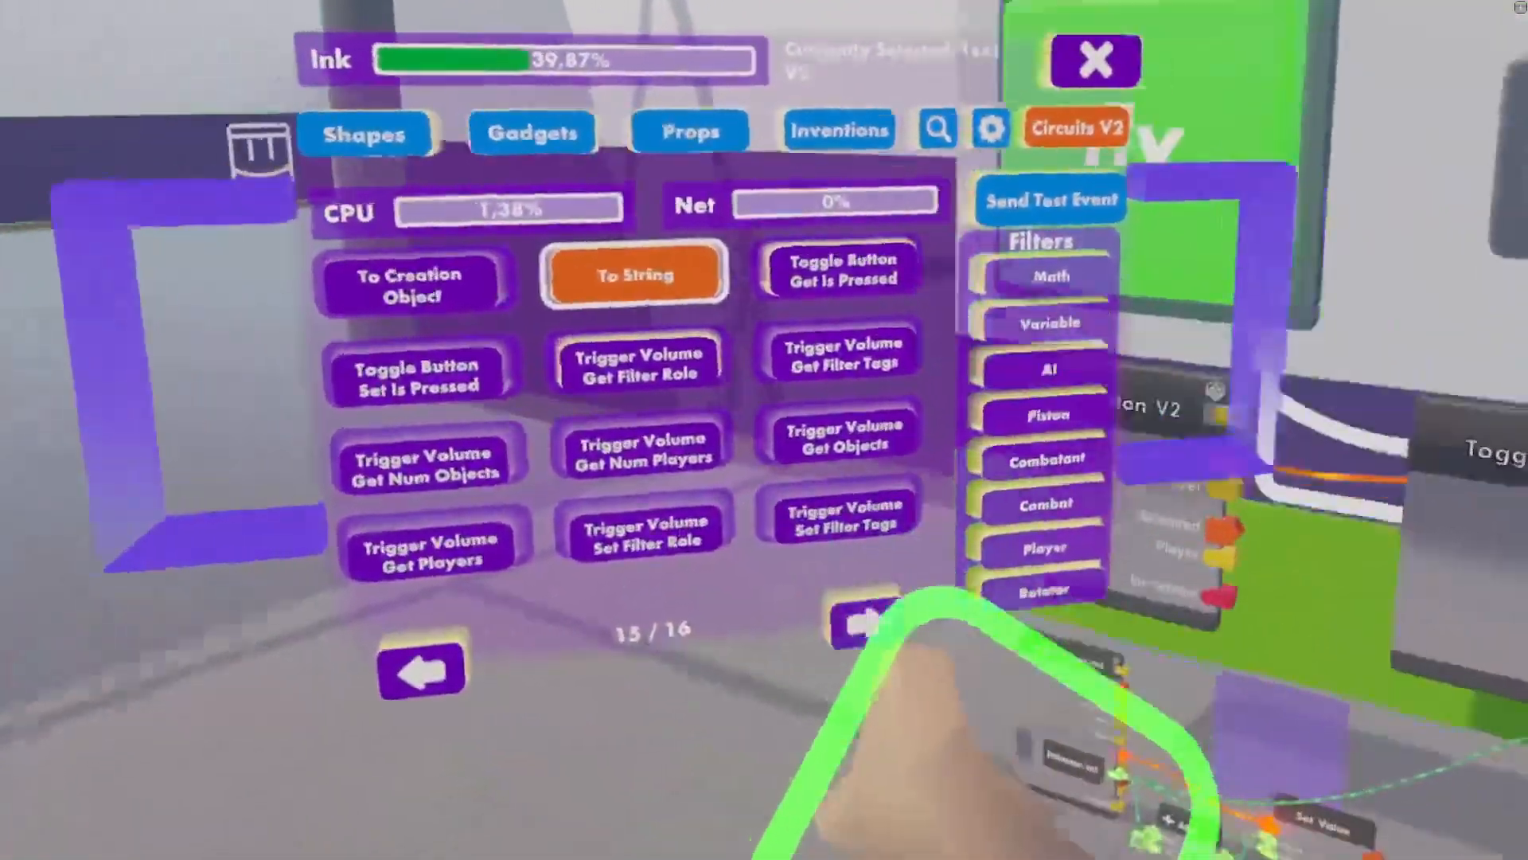
click(420, 670)
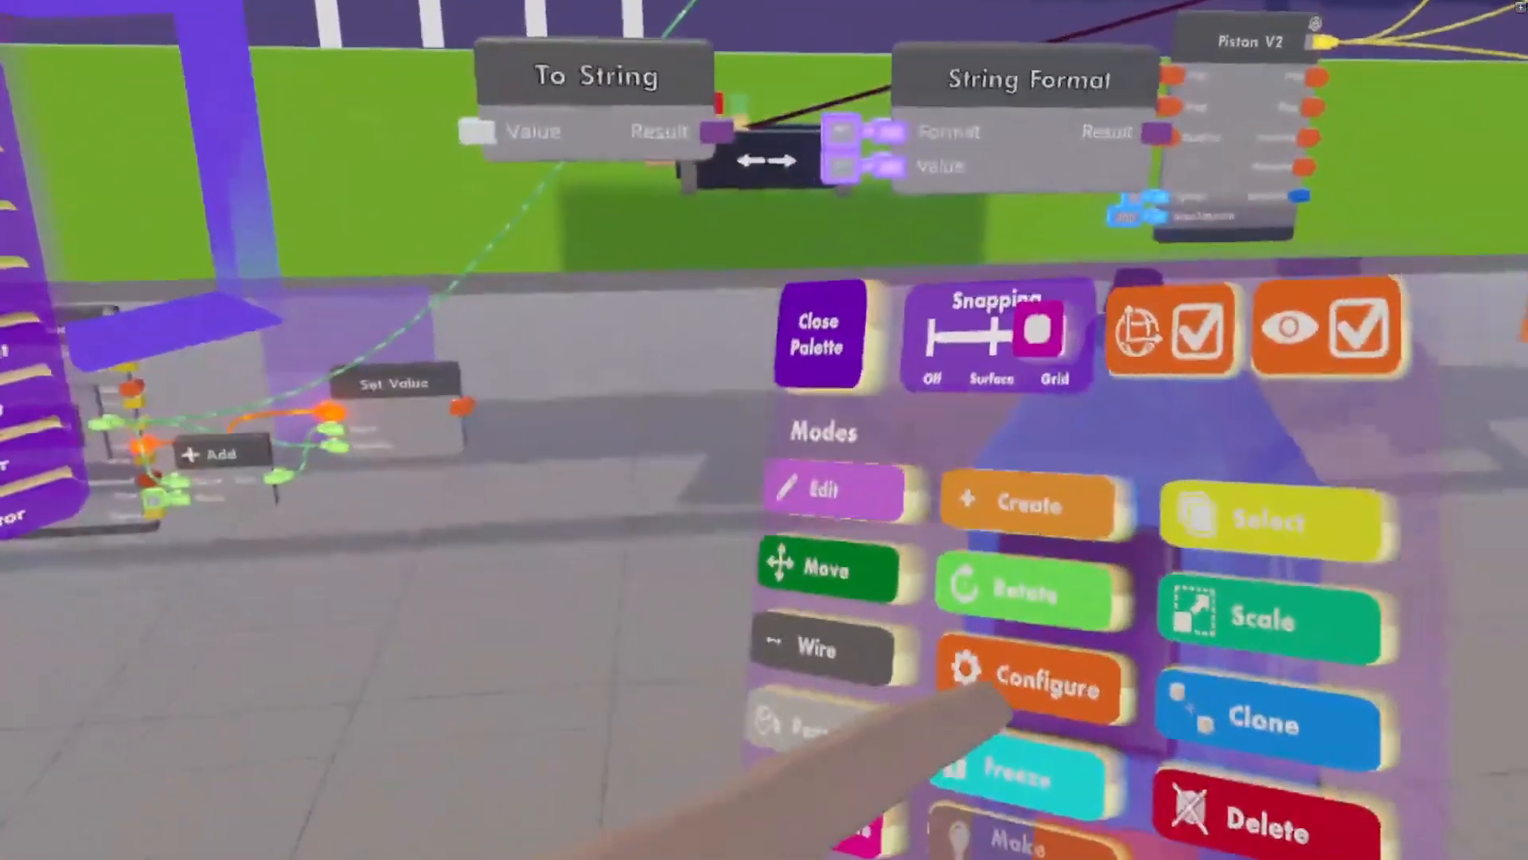
Enter Configure mode and edit the String Format chip's Format to {0}: {1}.
click(1033, 683)
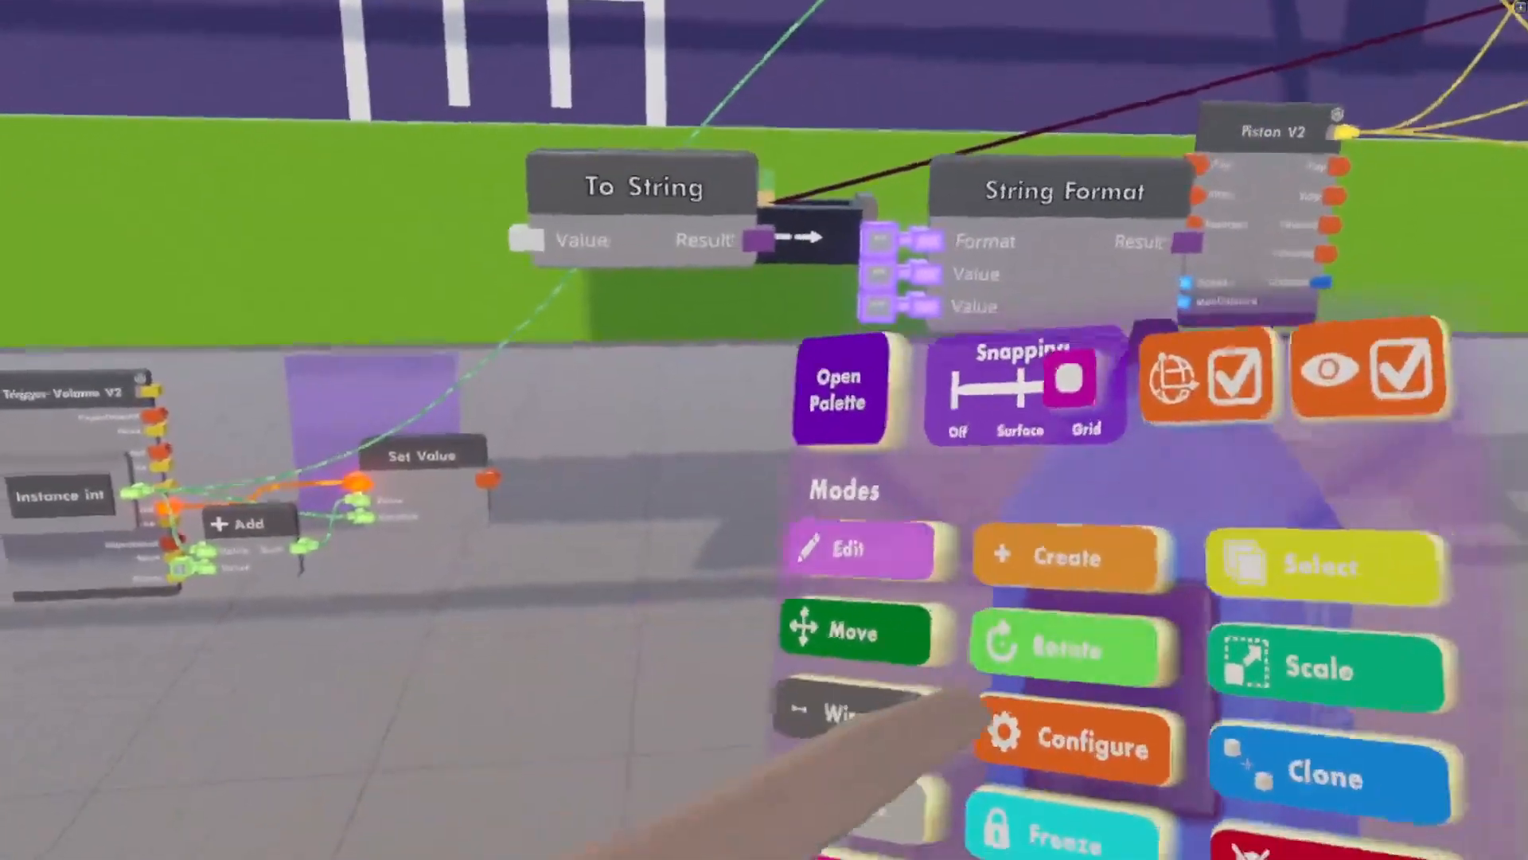
click(1072, 740)
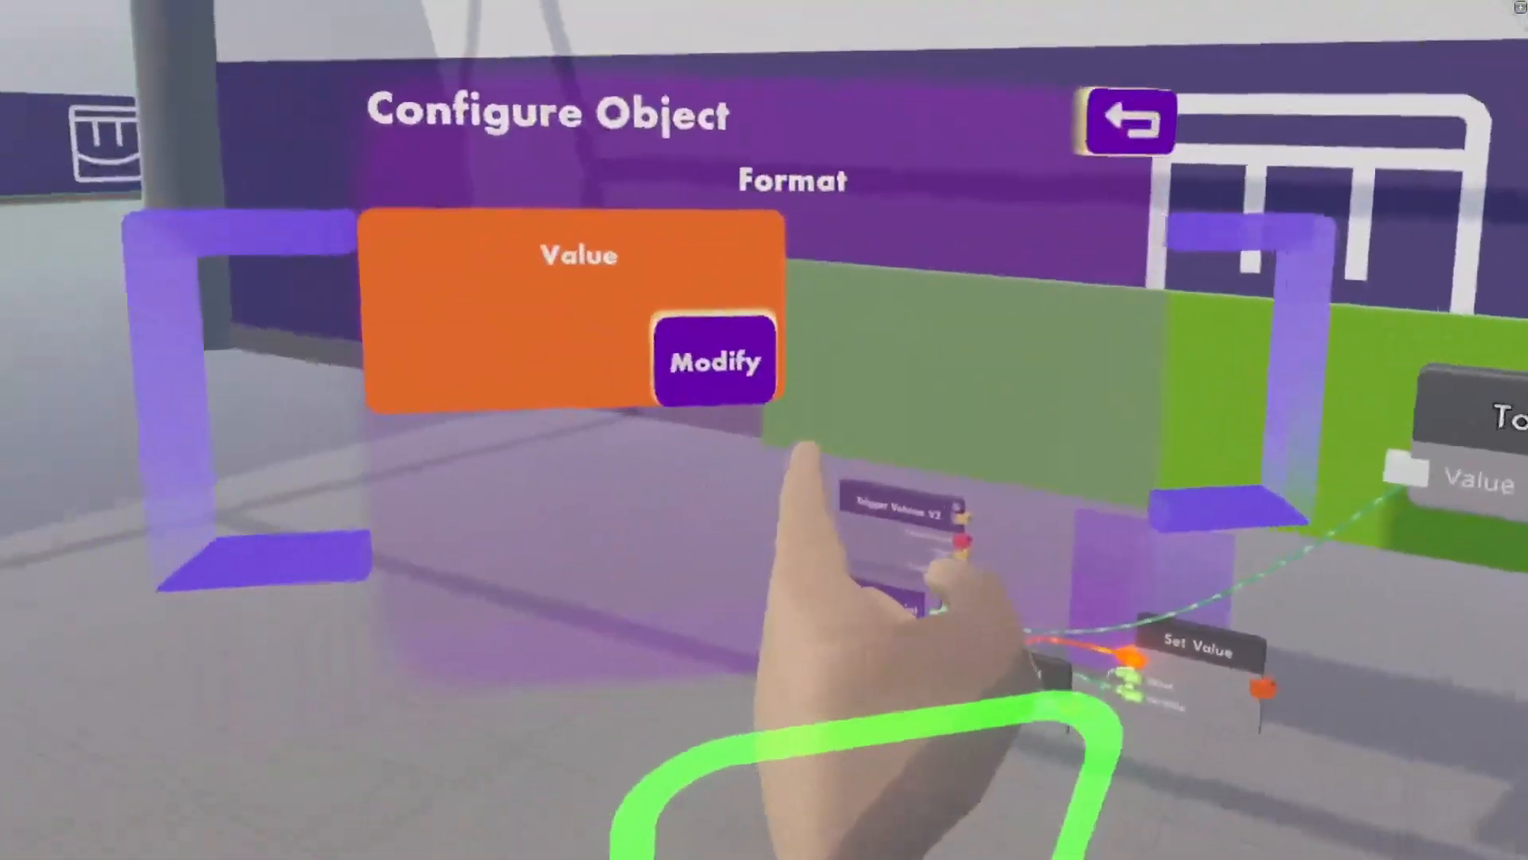
click(715, 359)
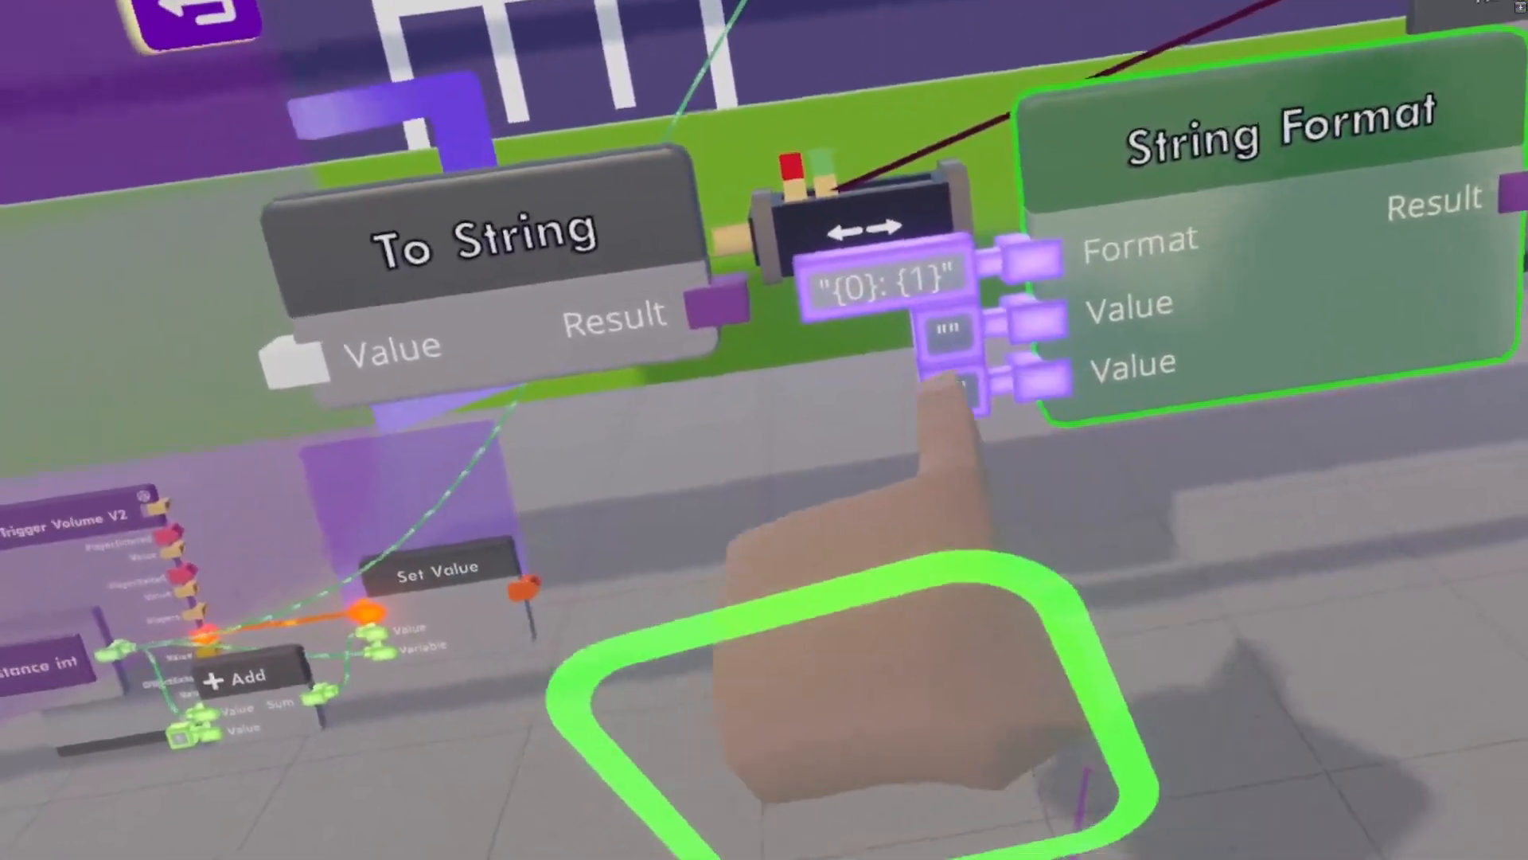
mouse_move(764, 430)
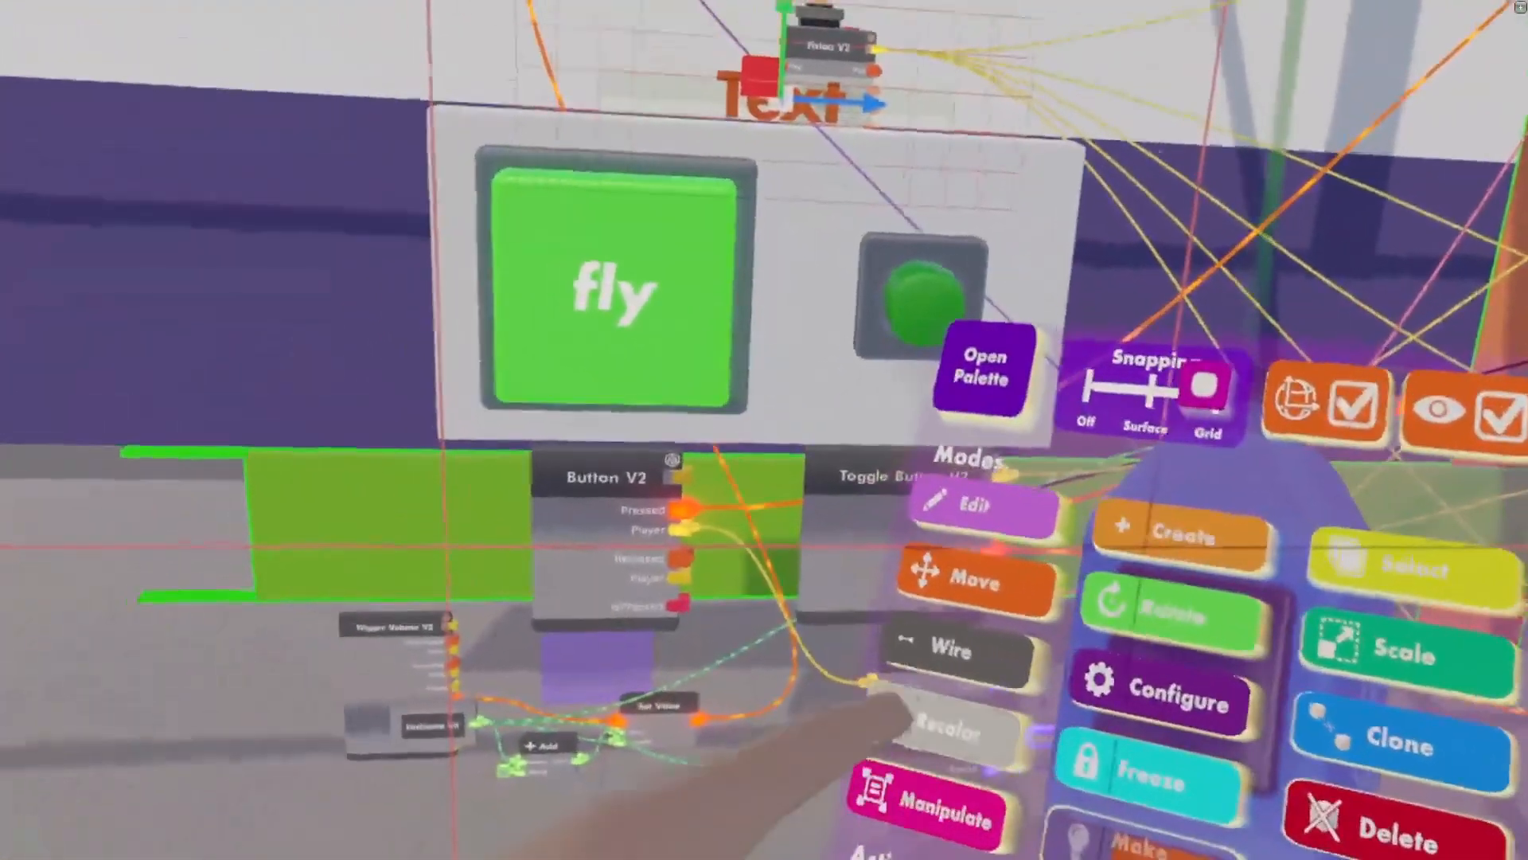
Enter Wire mode to connect To String and String Format results into Text V2.
click(983, 366)
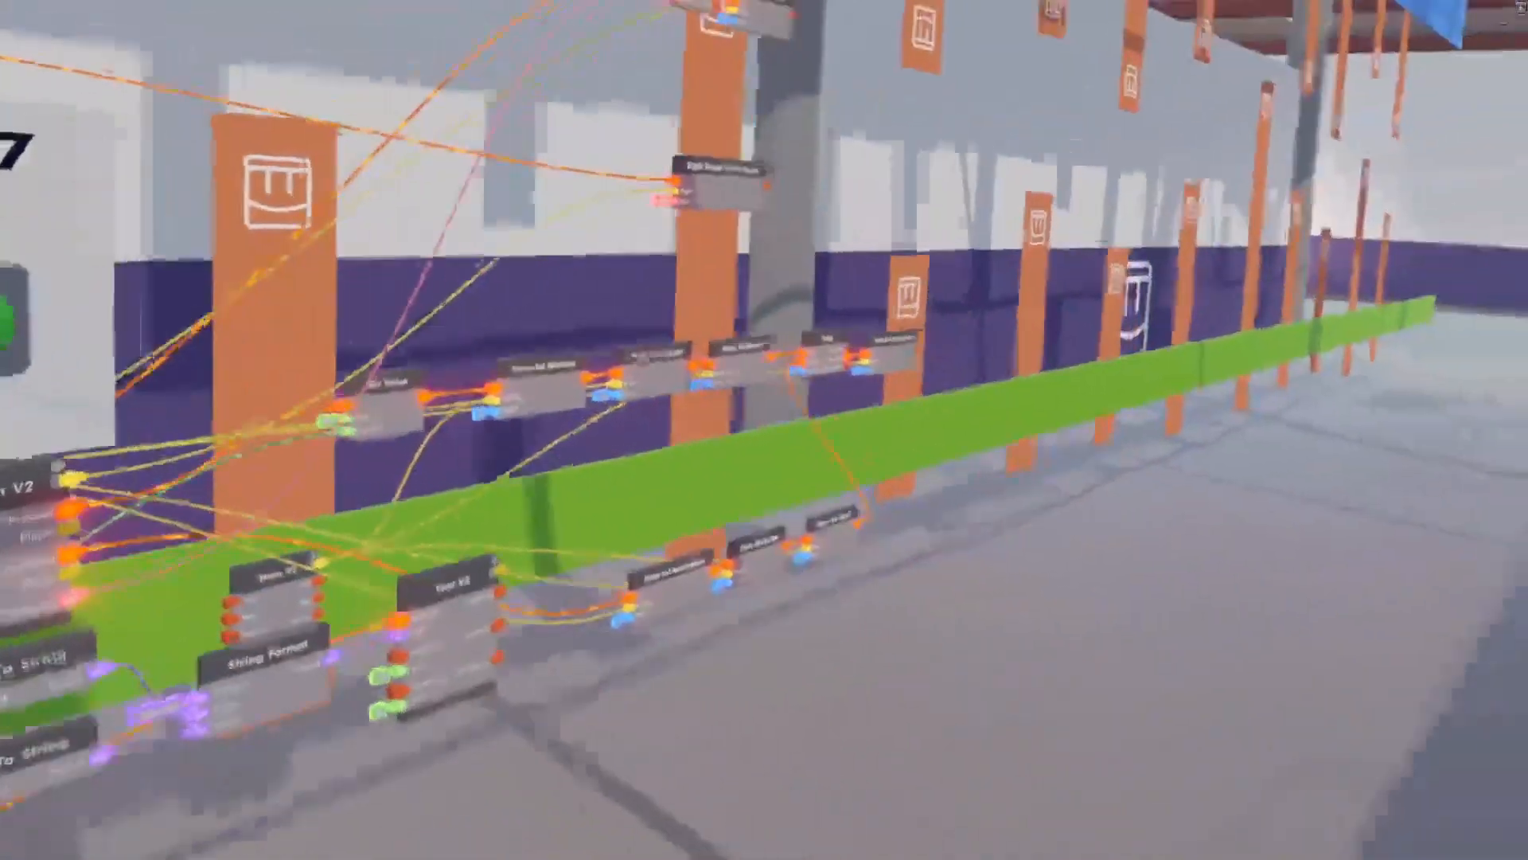
mouse_move(764, 430)
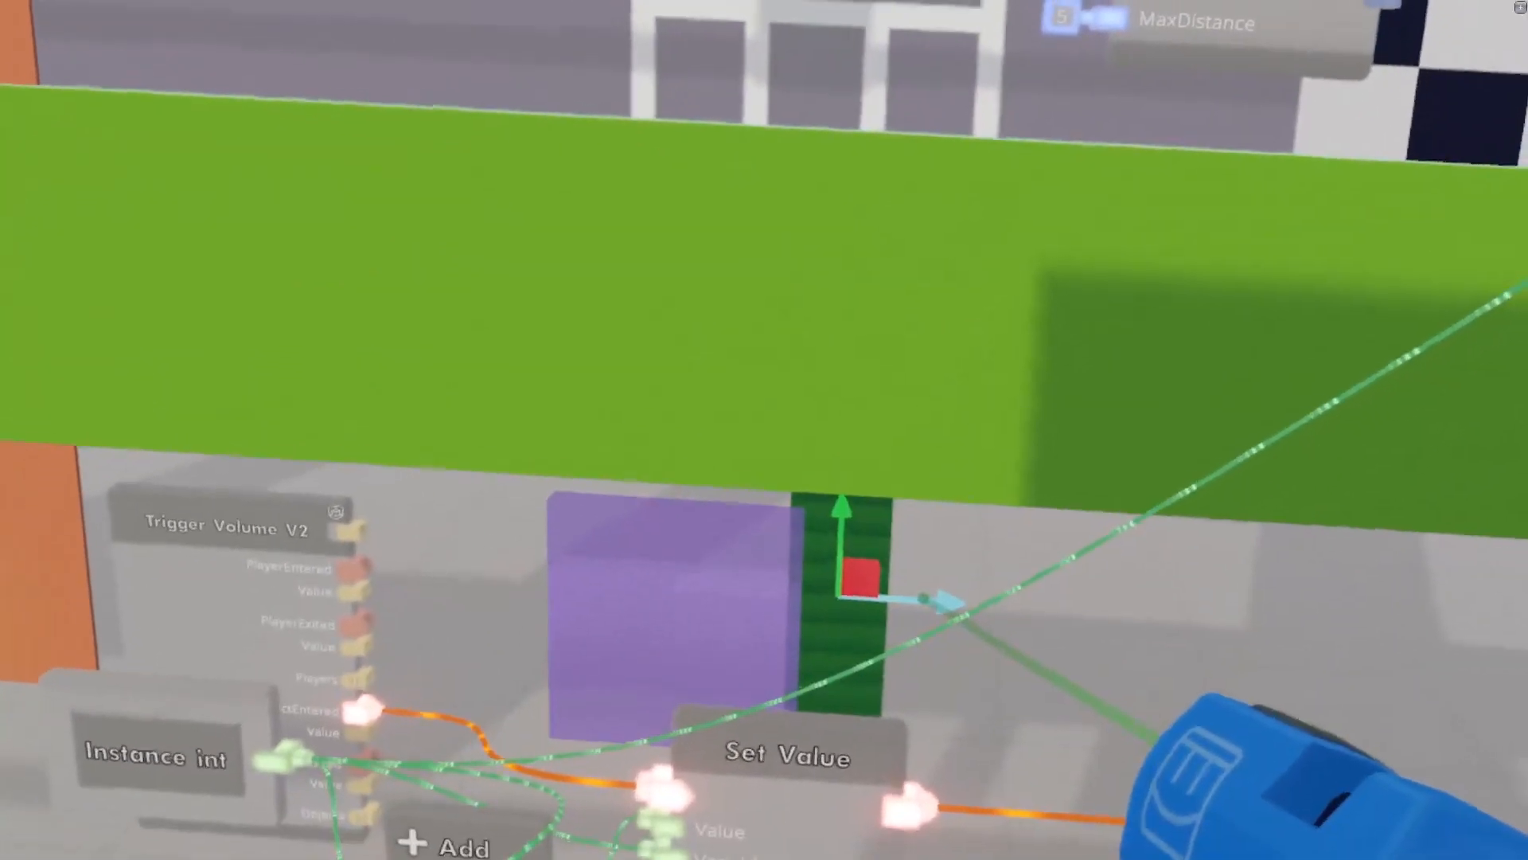
mouse_move(764, 430)
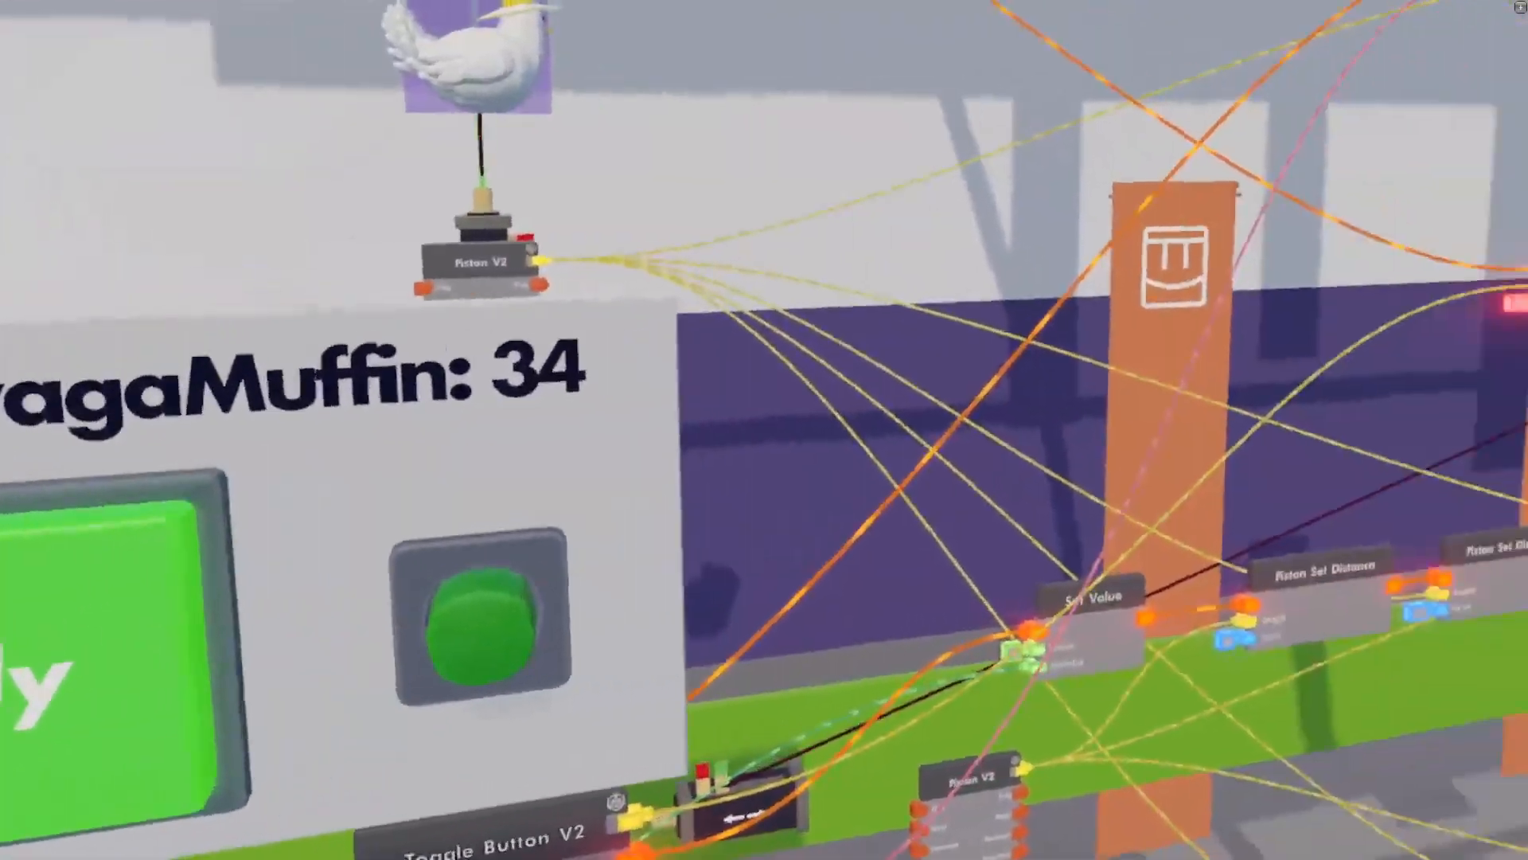
mouse_move(764, 429)
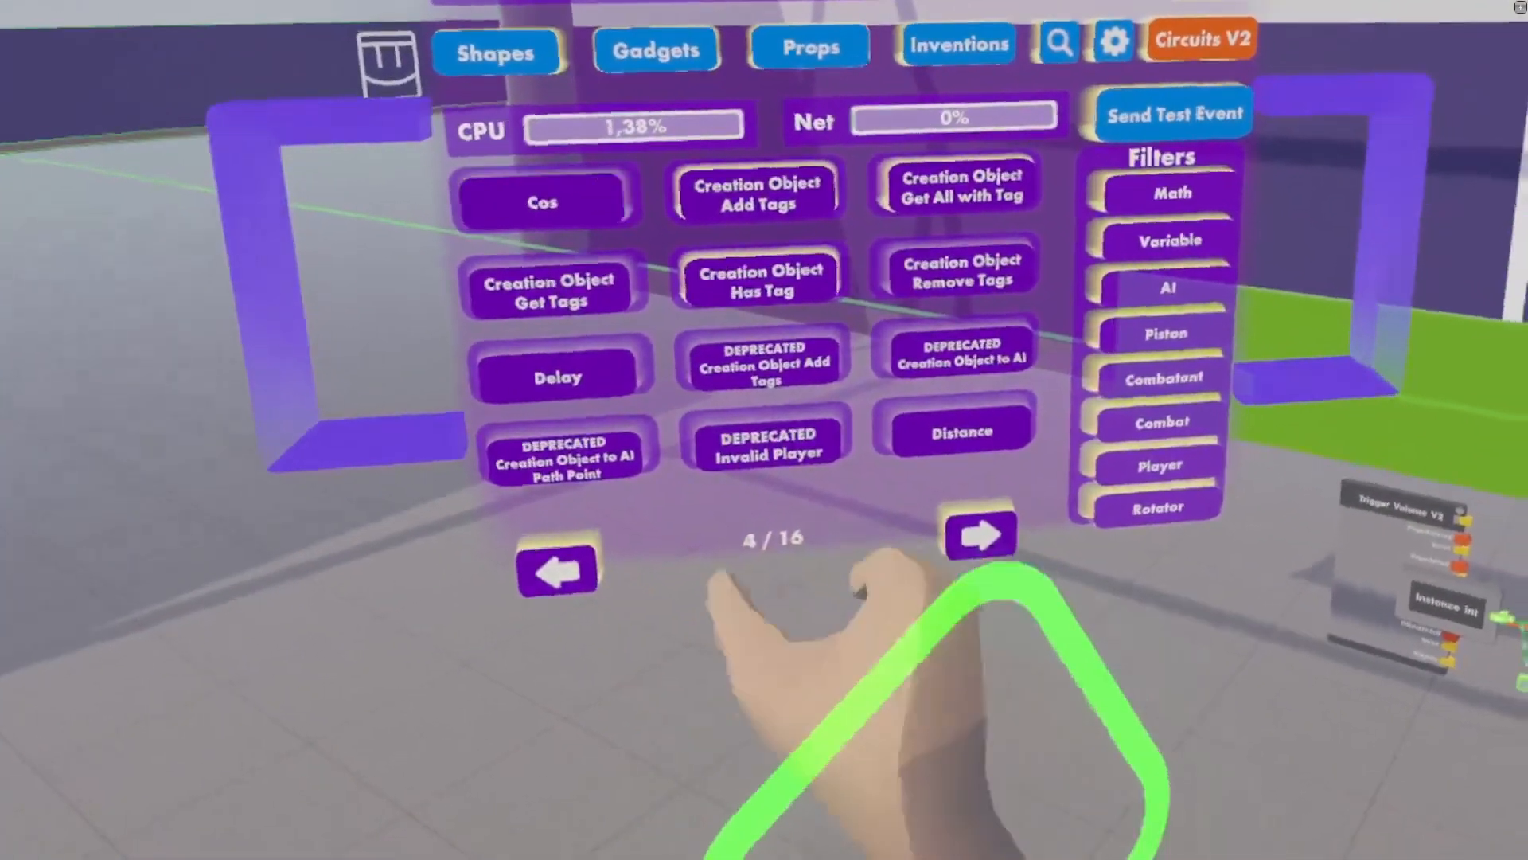
Page further through Circuits V2 toward the If Expression chip.
click(980, 535)
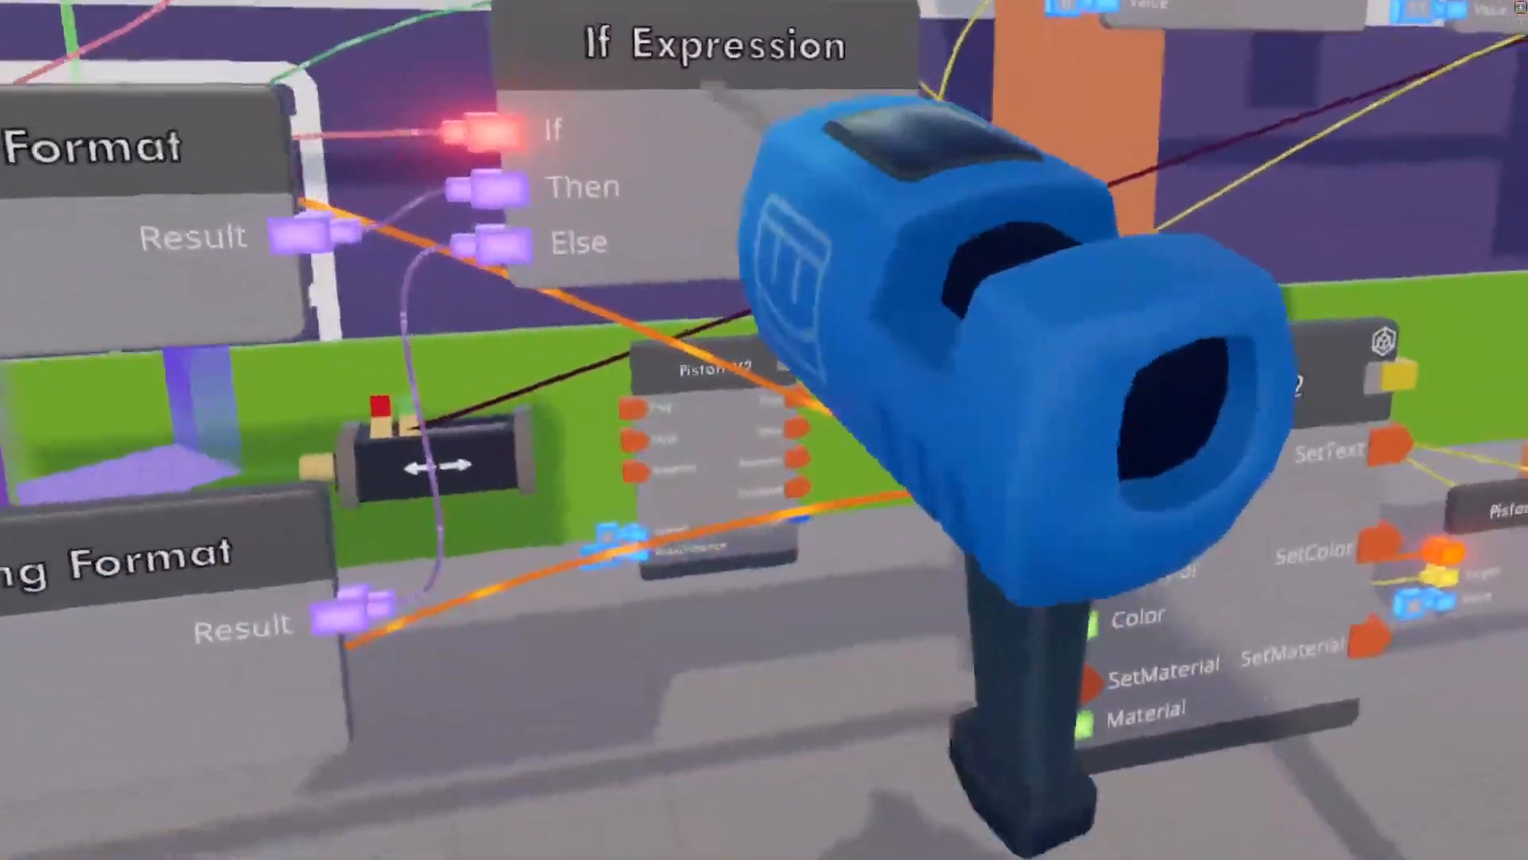
mouse_move(764, 430)
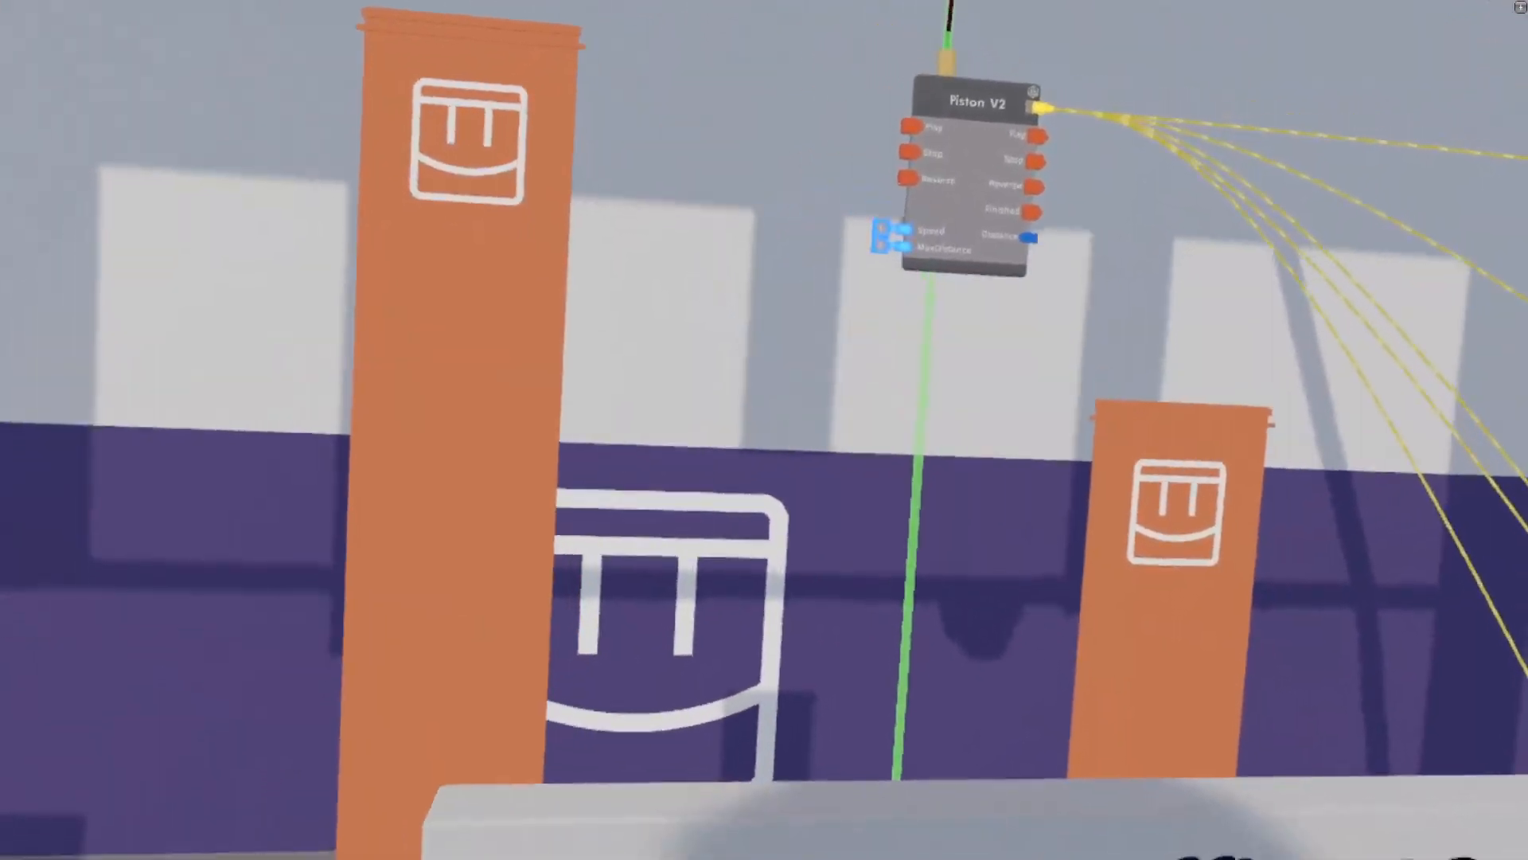
mouse_move(764, 430)
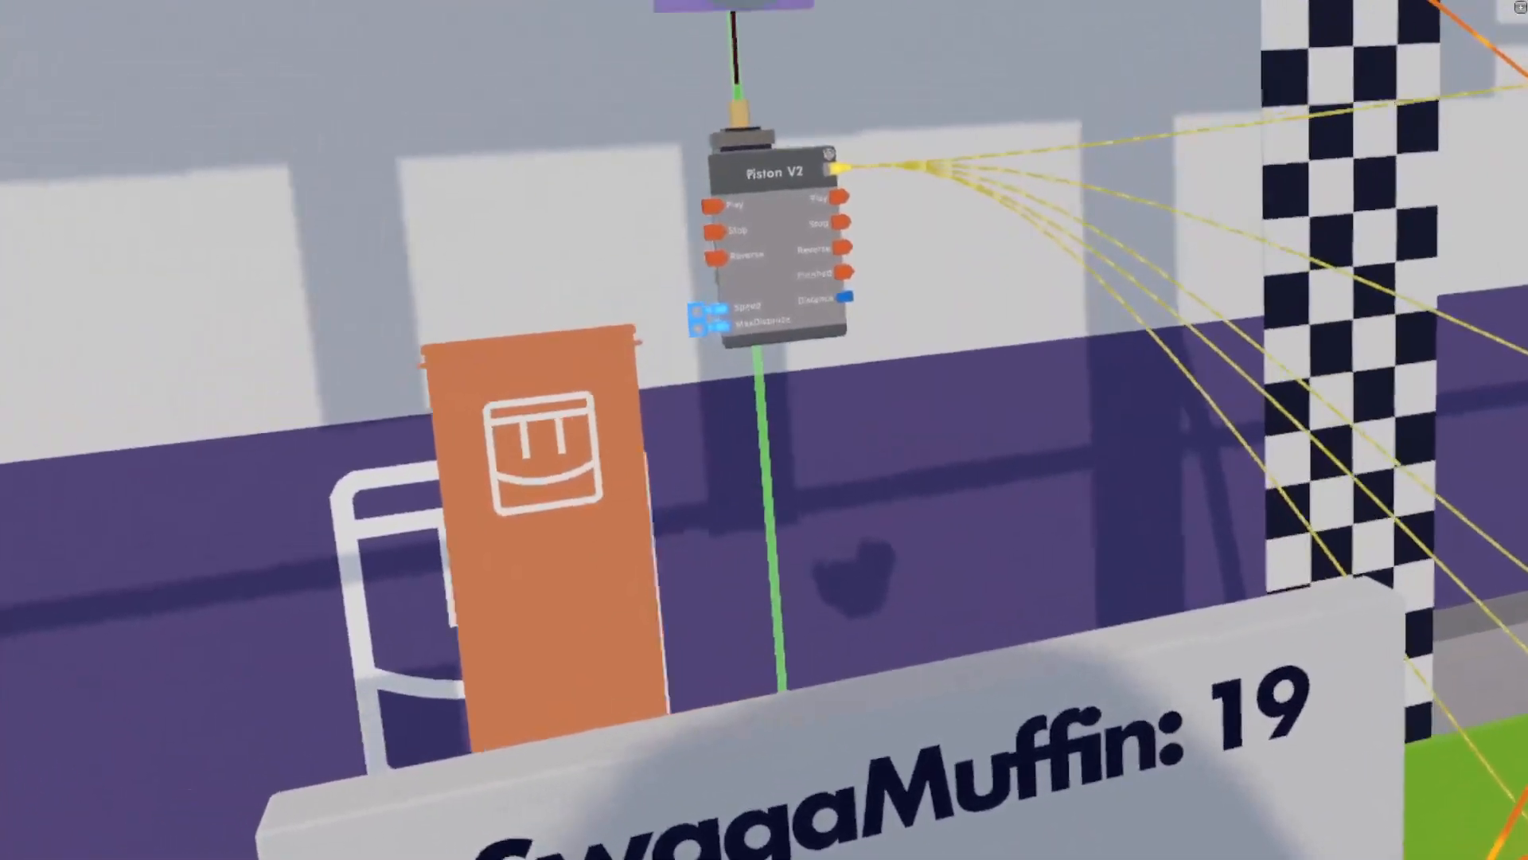